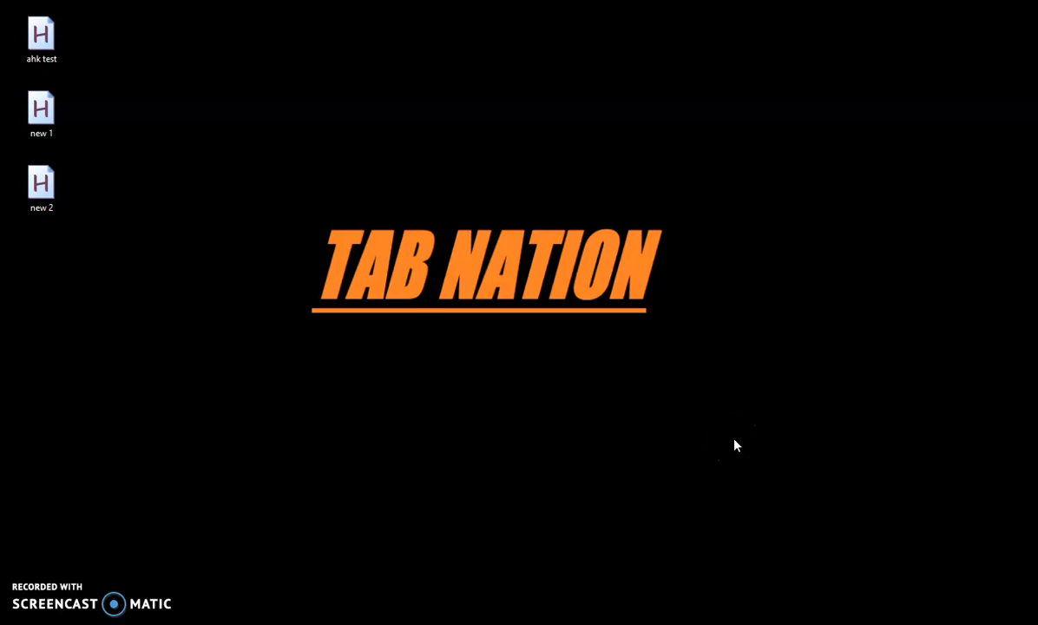
Step: Reach the AutoHotkey website from the search results, show its download versions, then minimize Chrome
left_click(678, 458)
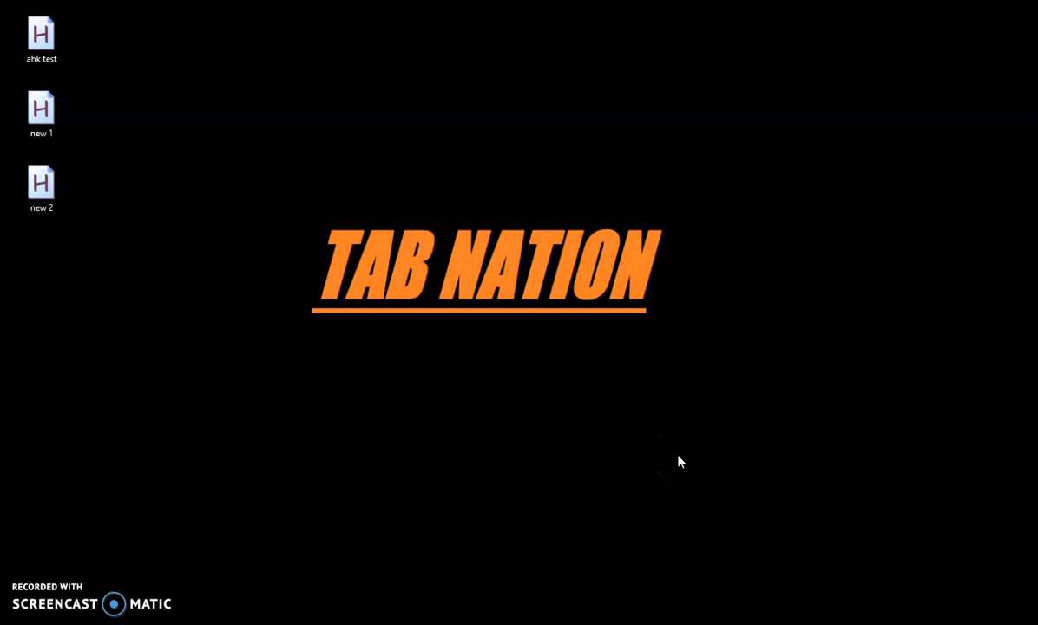
left_click(660, 454)
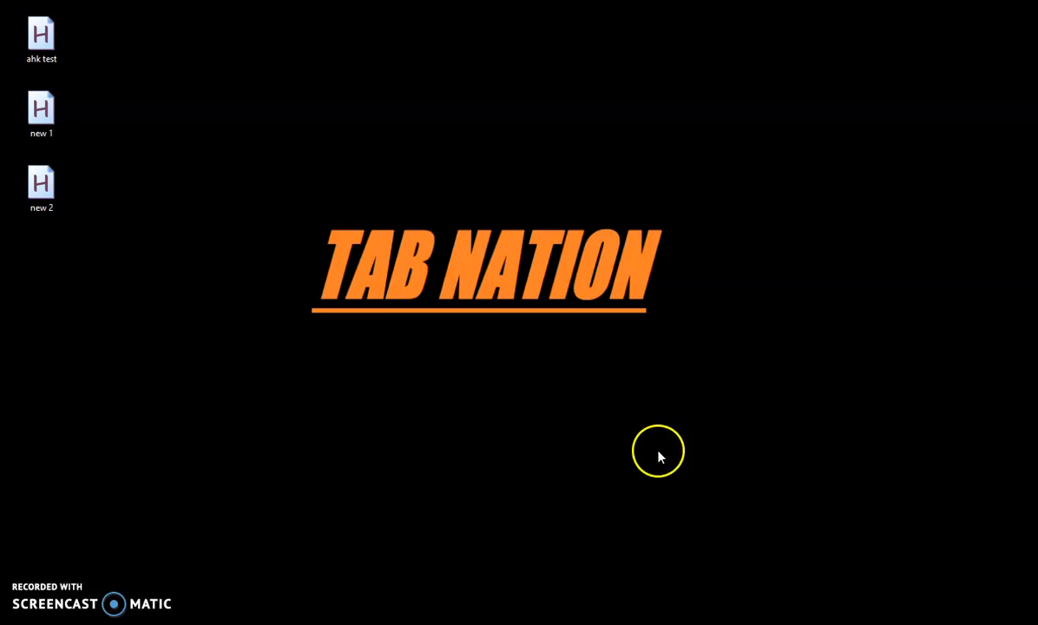
mouse_move(552, 458)
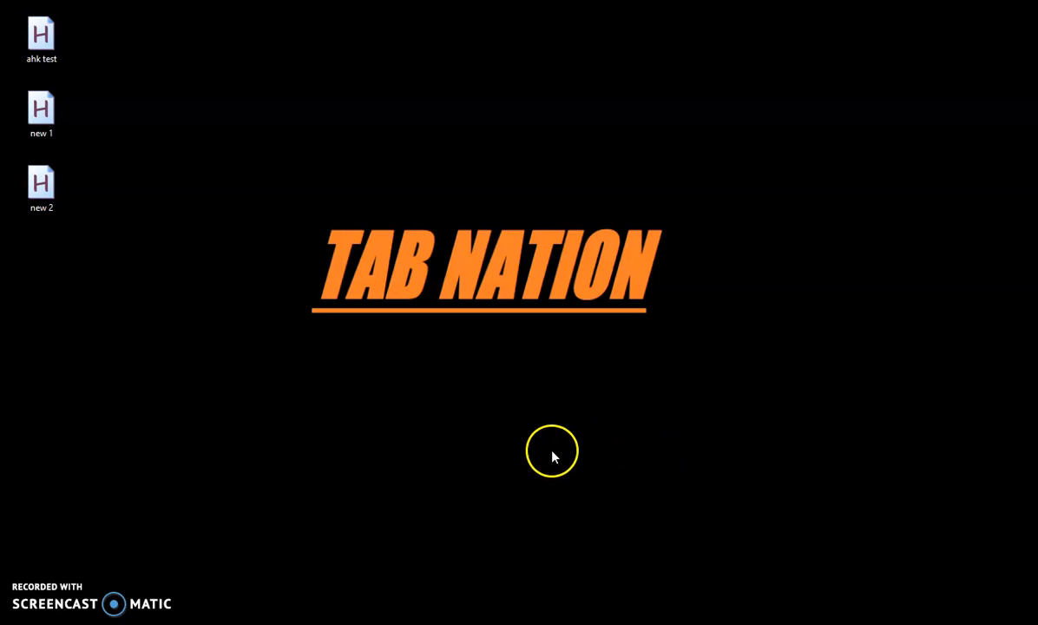
mouse_move(438, 438)
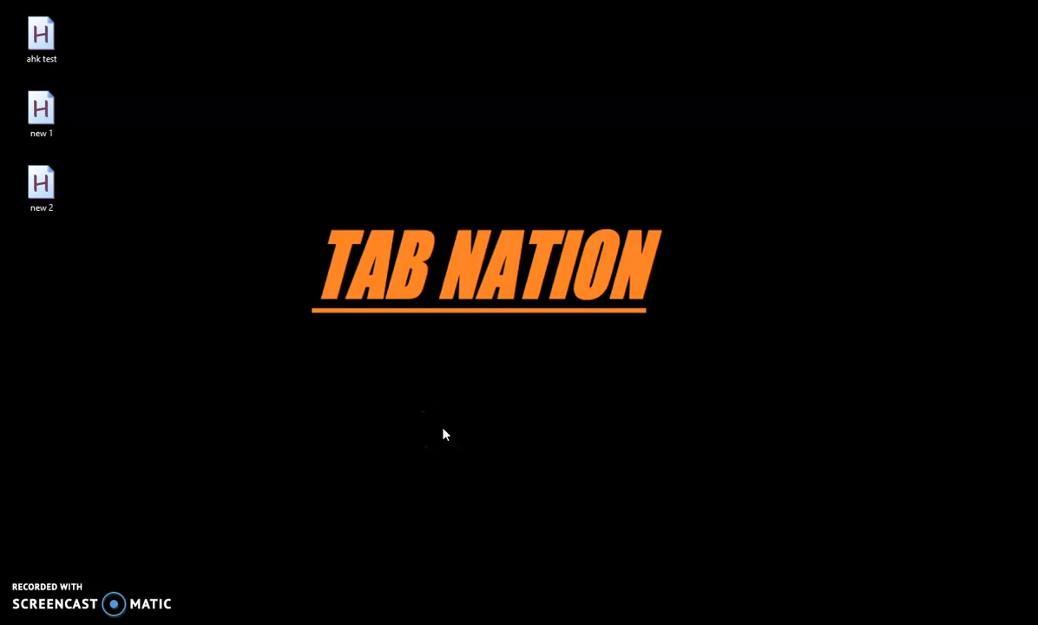
left_click(402, 430)
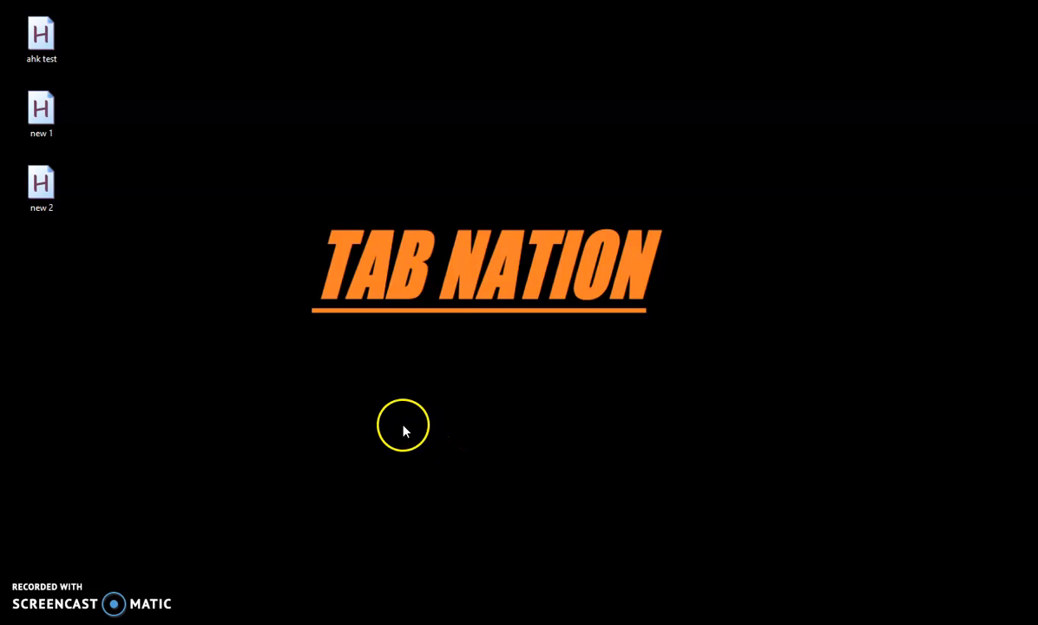
mouse_move(328, 462)
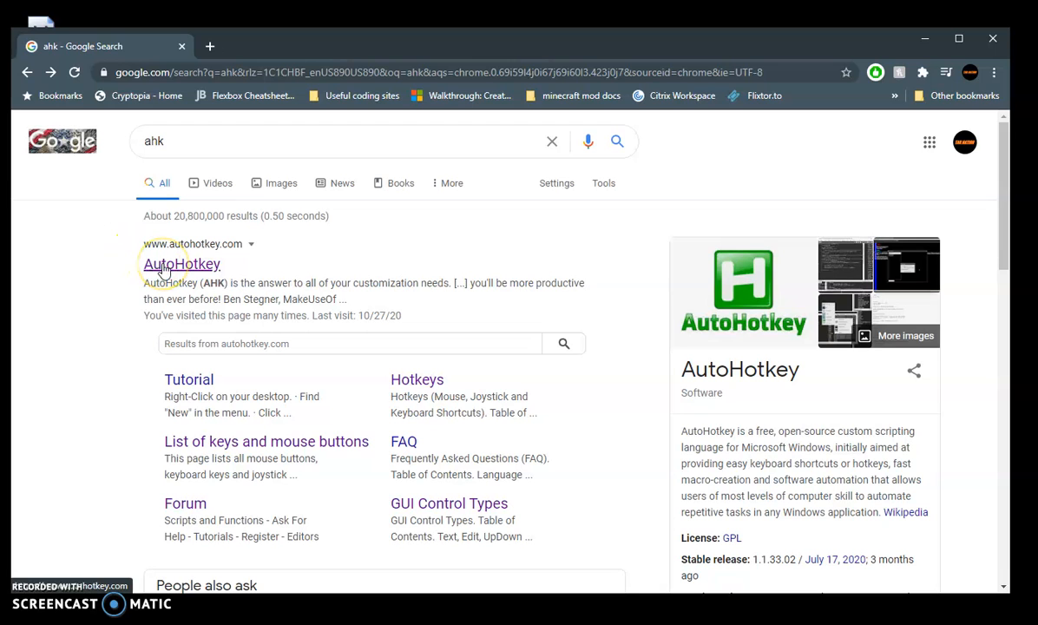
left_click(181, 264)
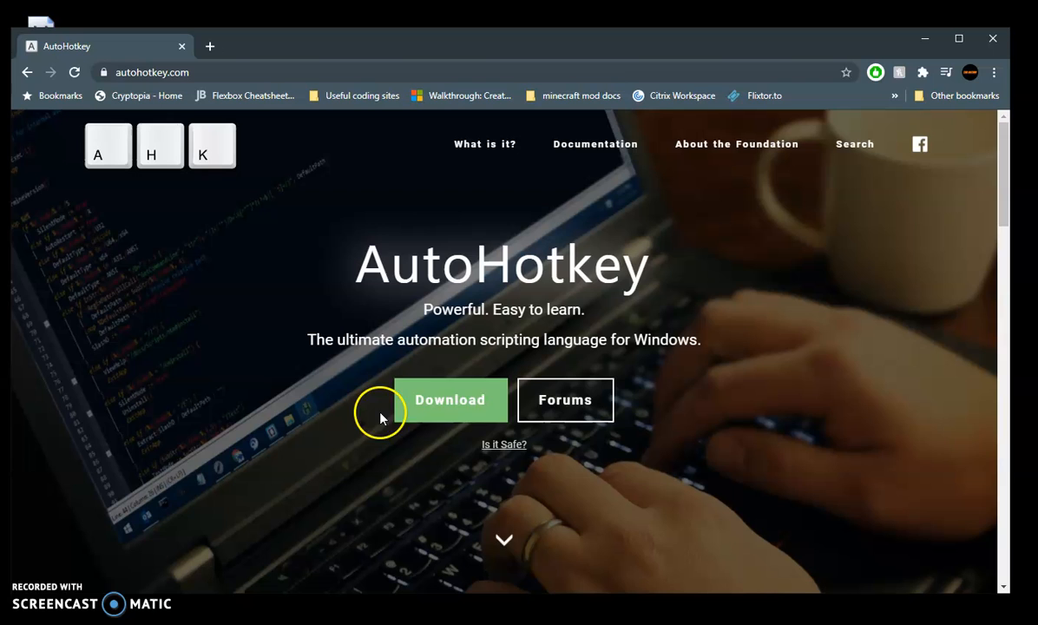
left_click(450, 400)
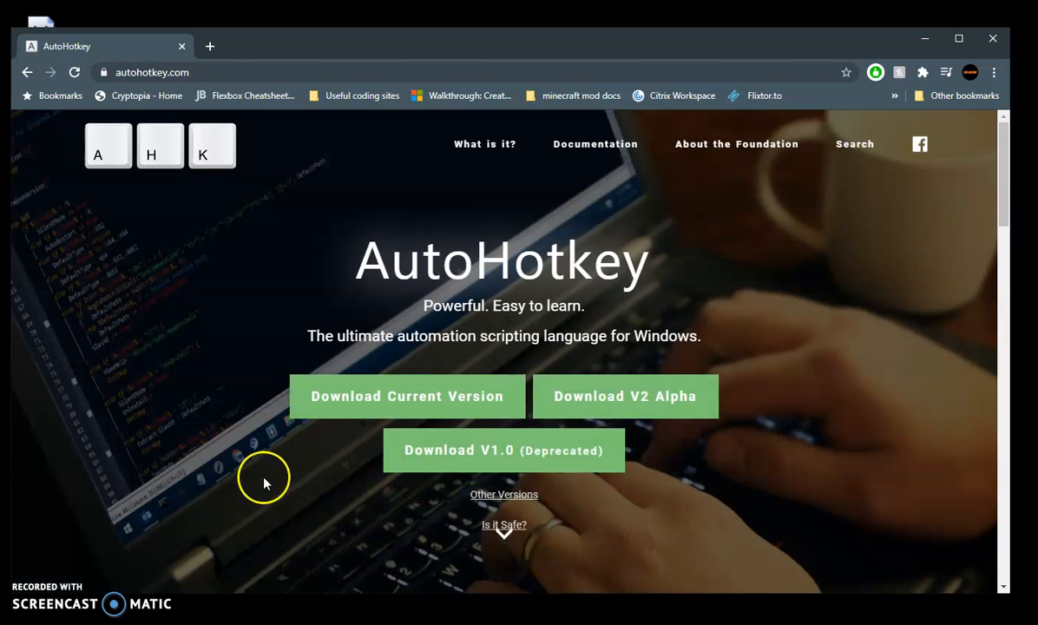
mouse_move(257, 434)
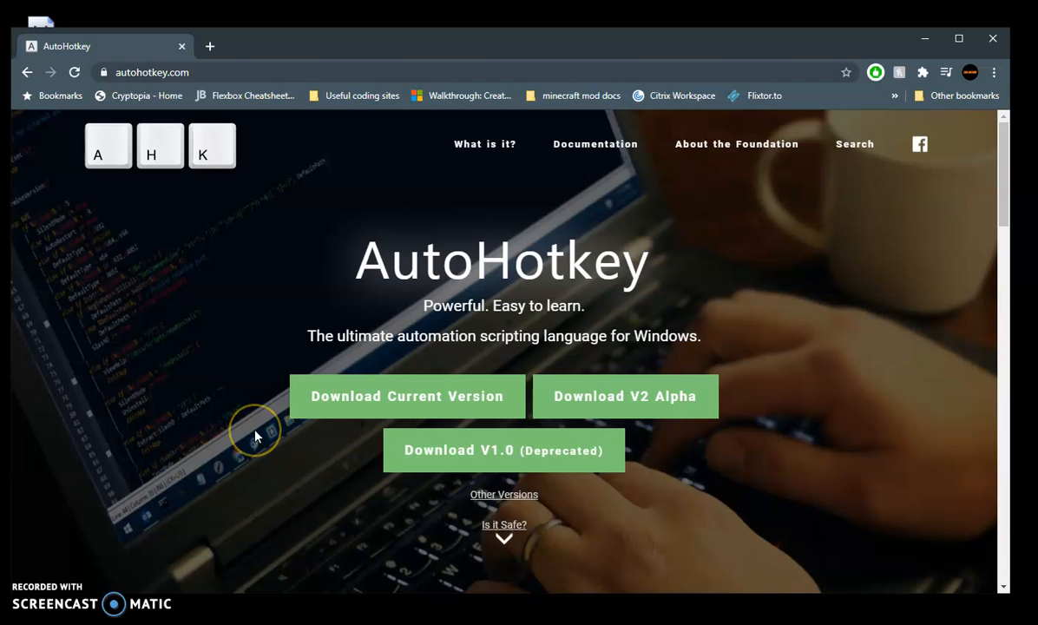
mouse_move(305, 404)
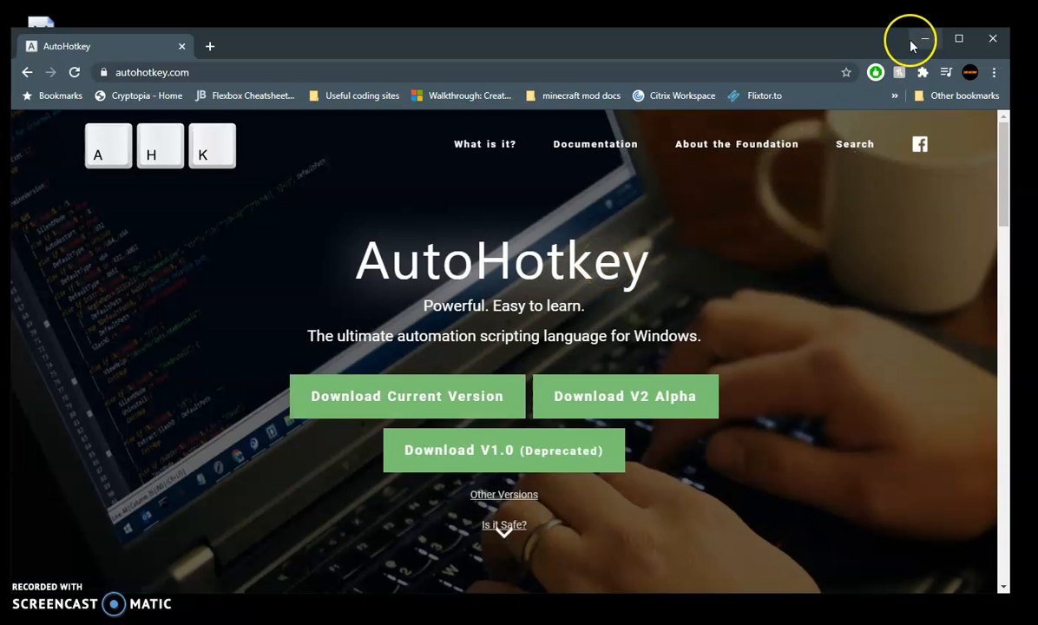
mouse_move(923, 38)
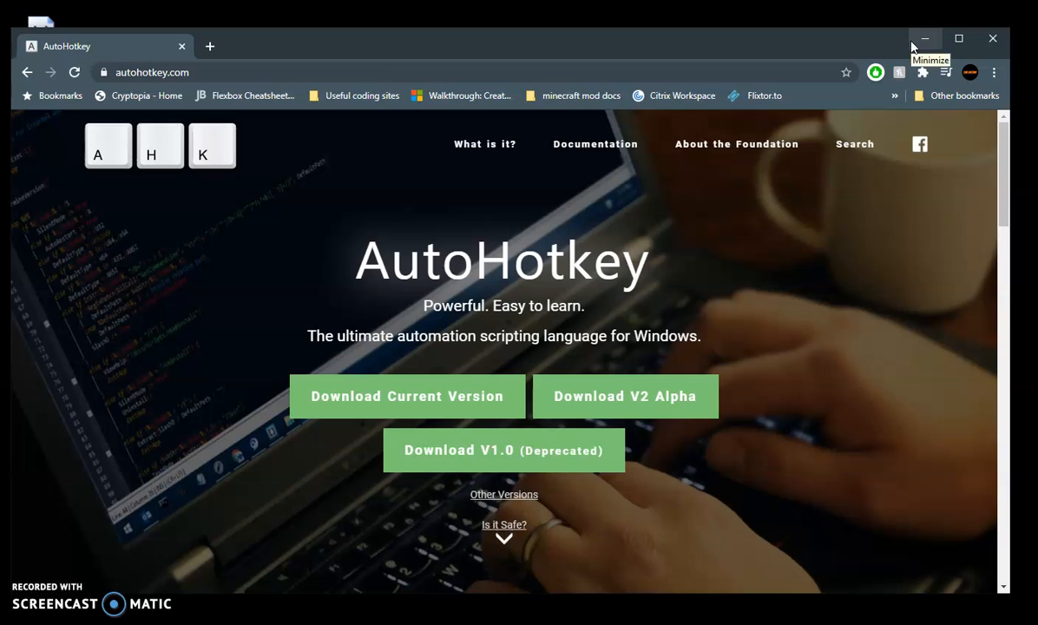
left_click(924, 38)
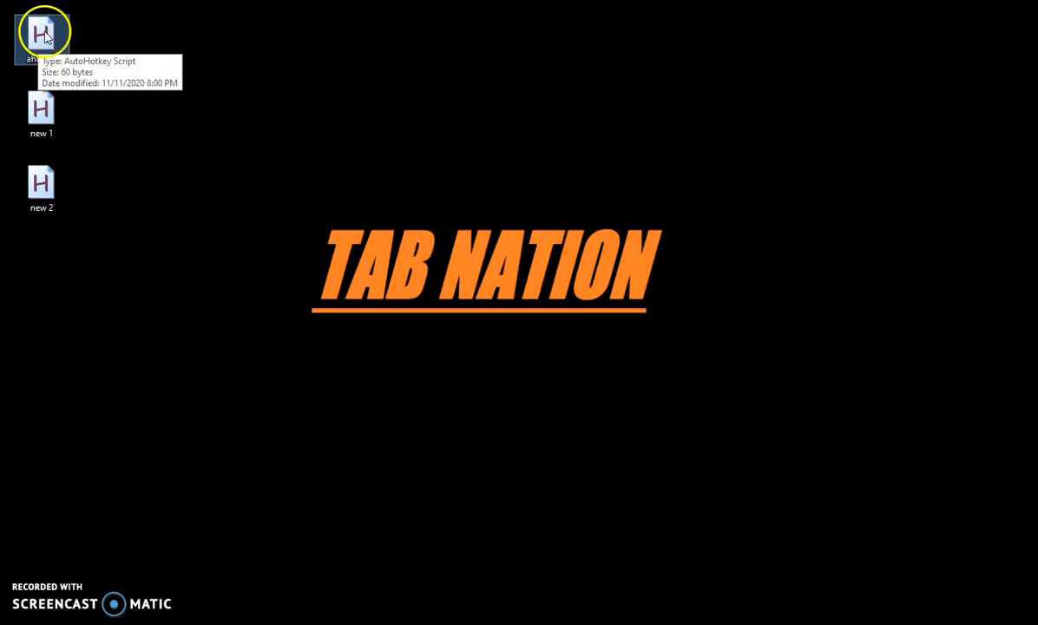
mouse_move(205, 42)
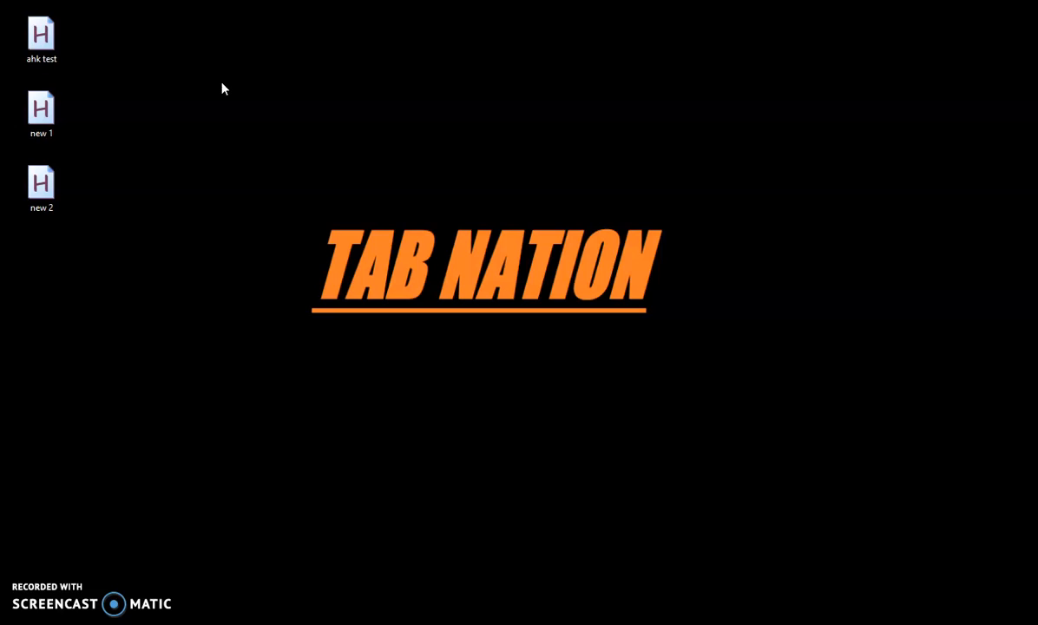
left_click(340, 246)
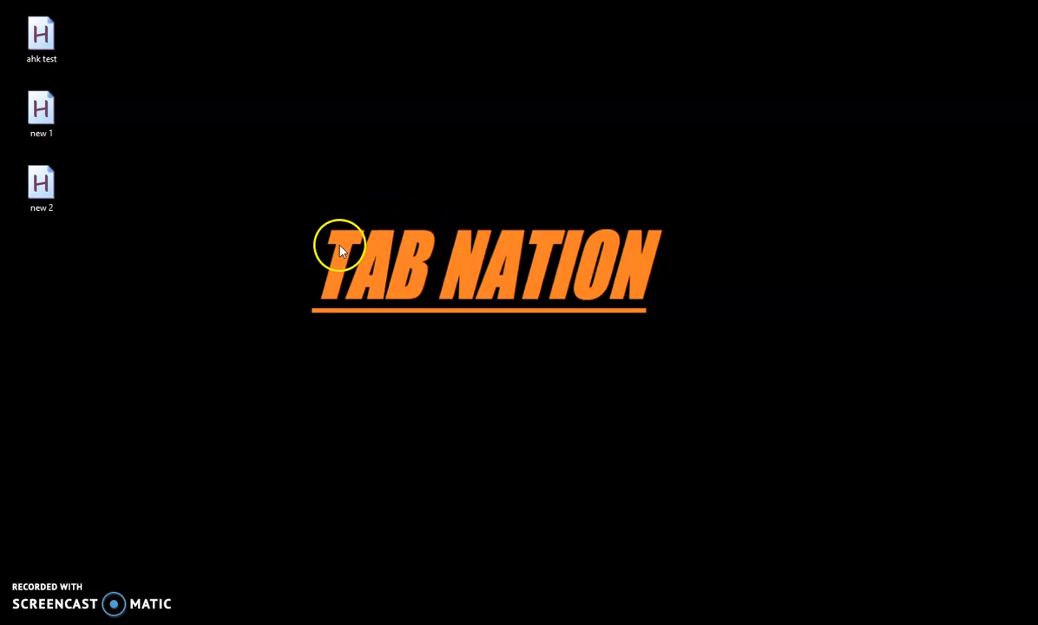
mouse_move(389, 256)
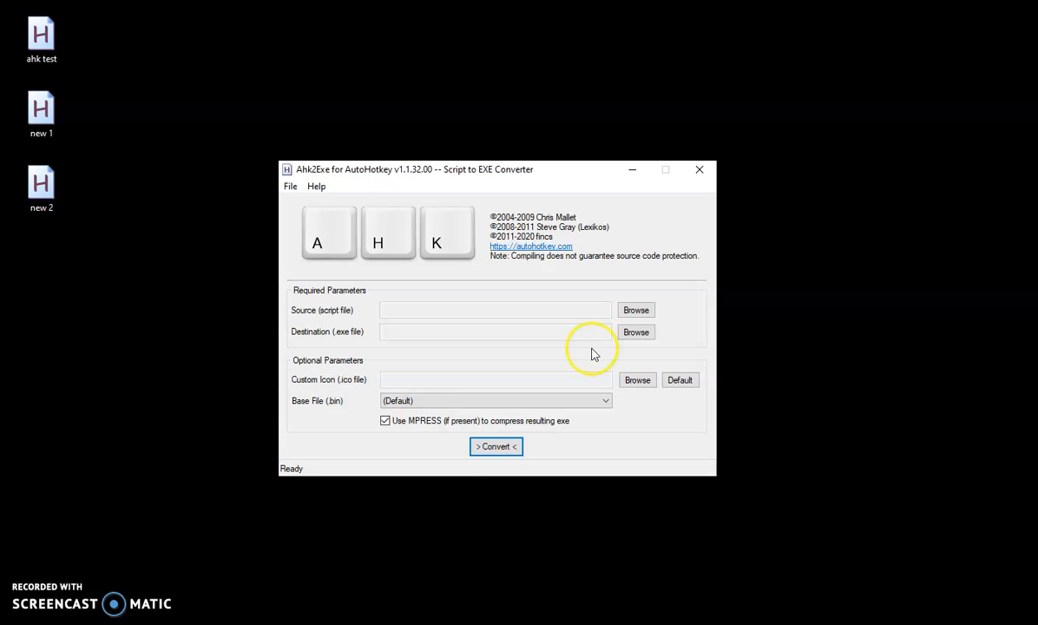
mouse_move(686, 316)
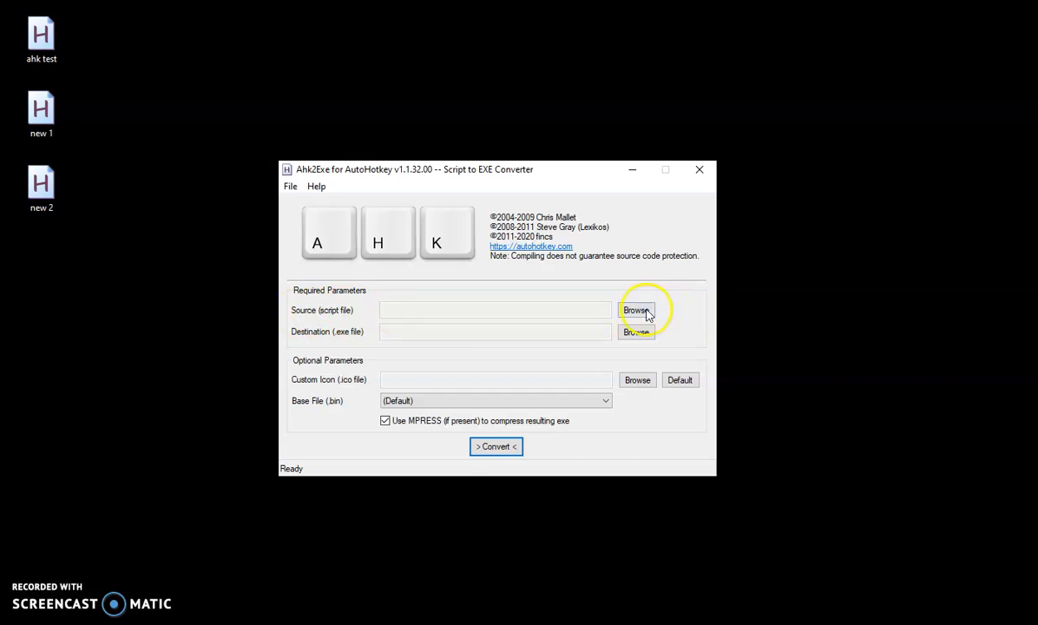
Step: Choose ahk test.ahk as the source and name the destination executable 'thoms test'
left_click(636, 309)
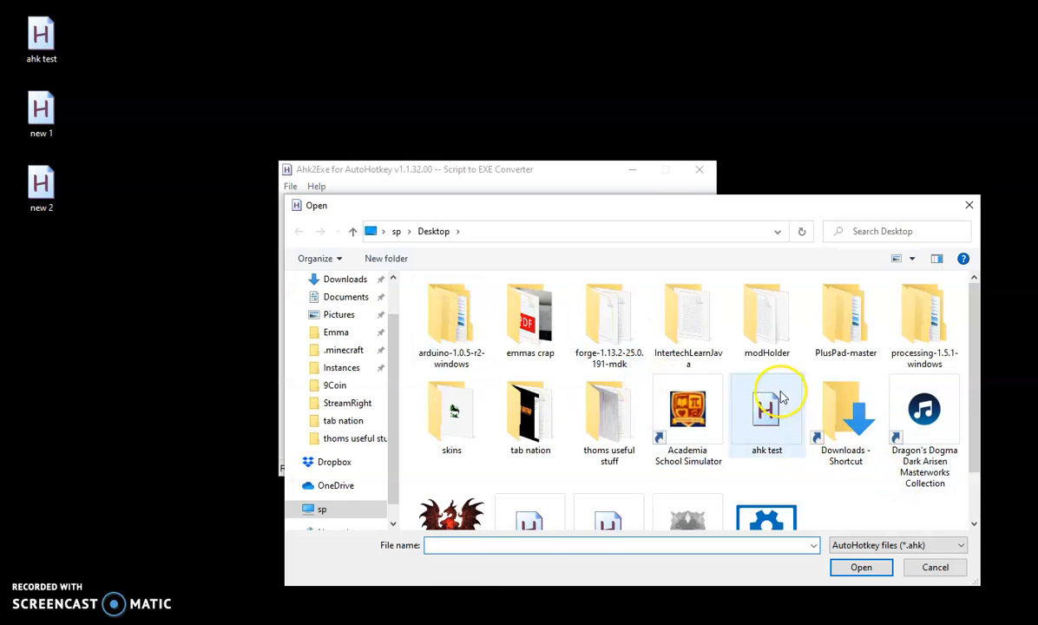
left_click(860, 566)
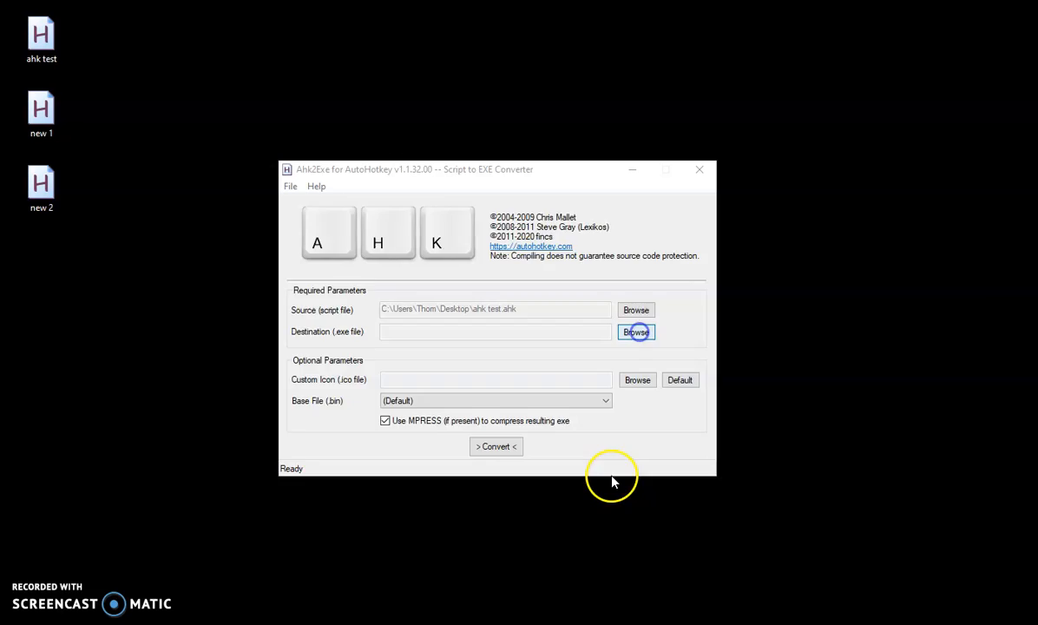
left_click(635, 331)
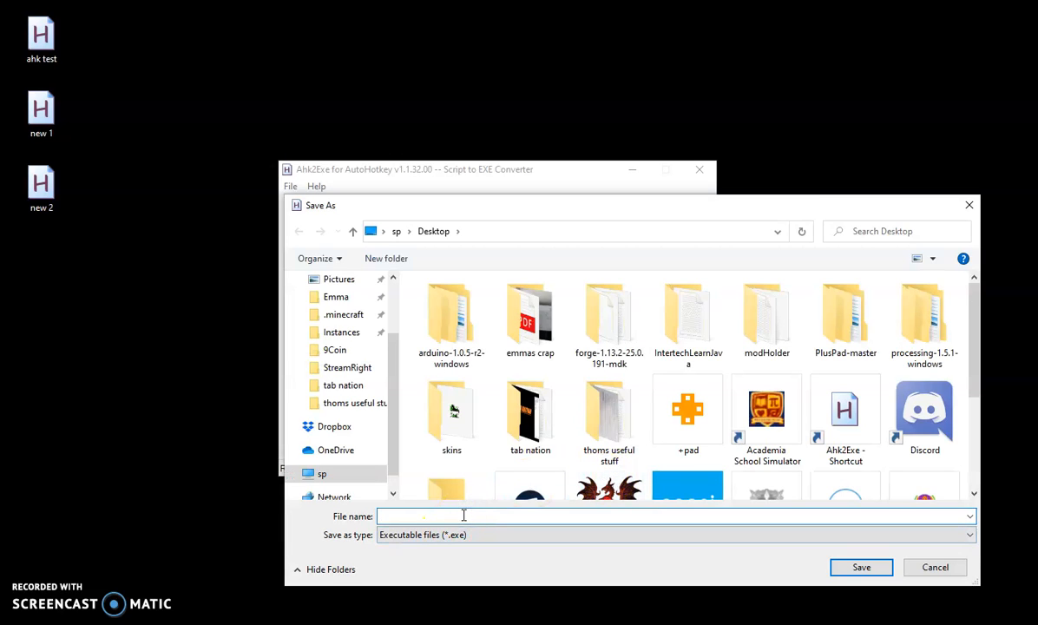
type("thoms test")
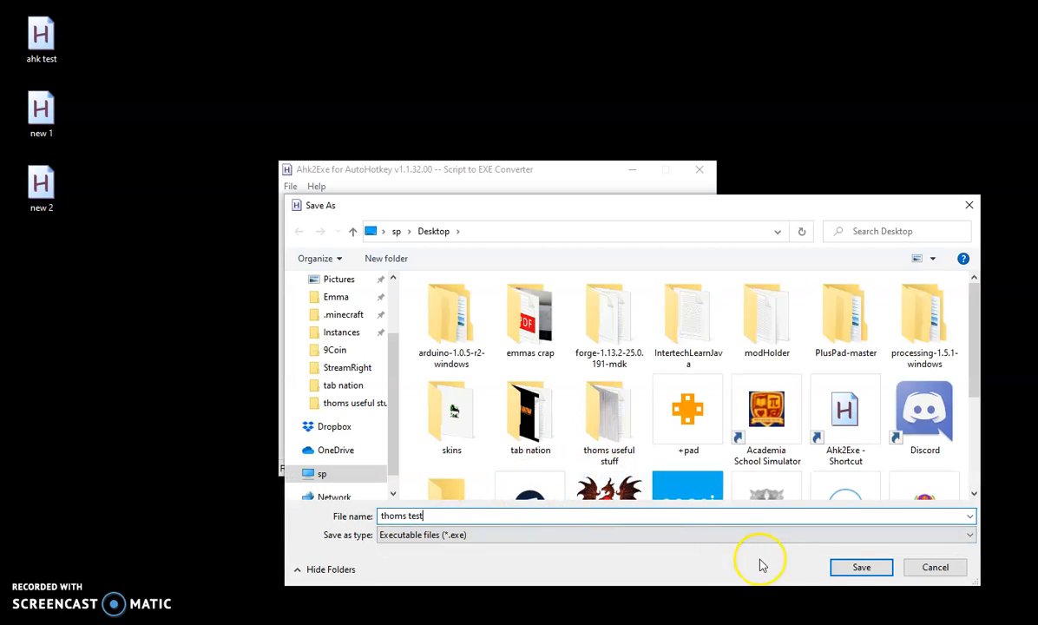
left_click(859, 566)
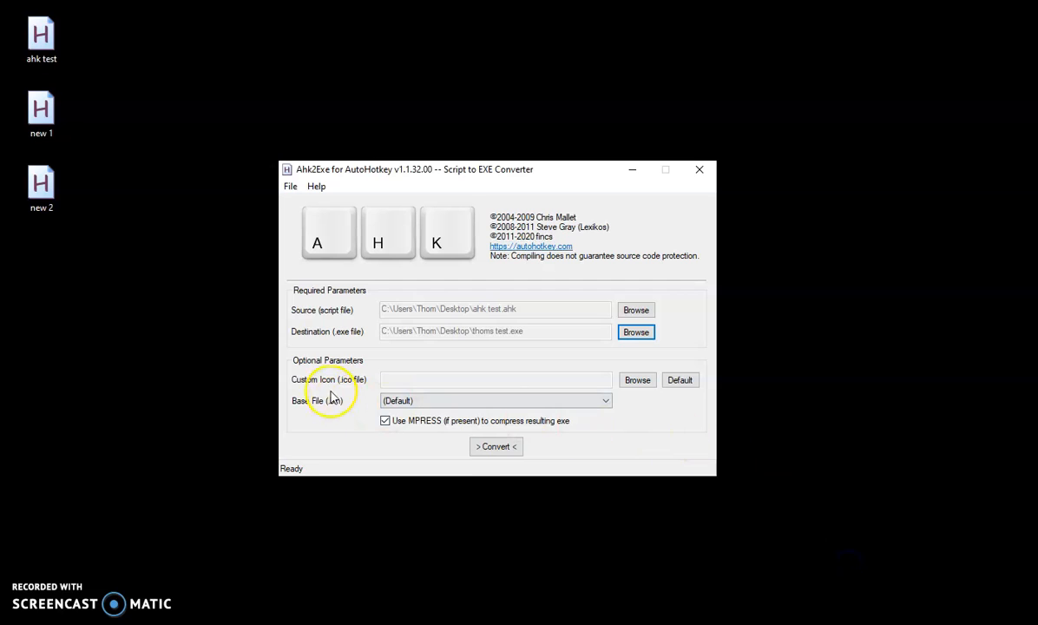
mouse_move(593, 380)
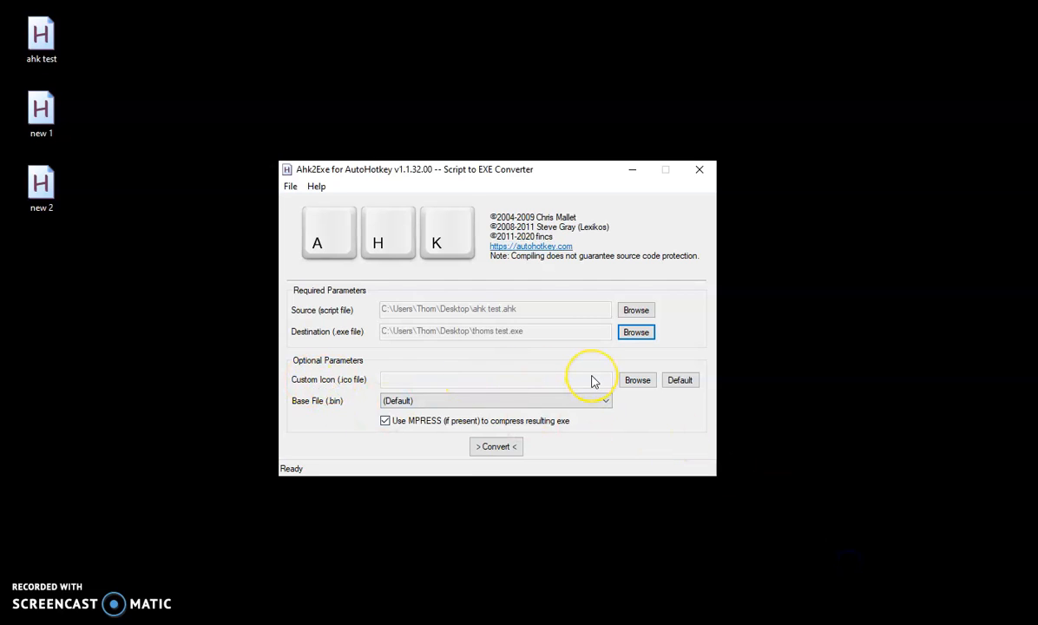
mouse_move(594, 380)
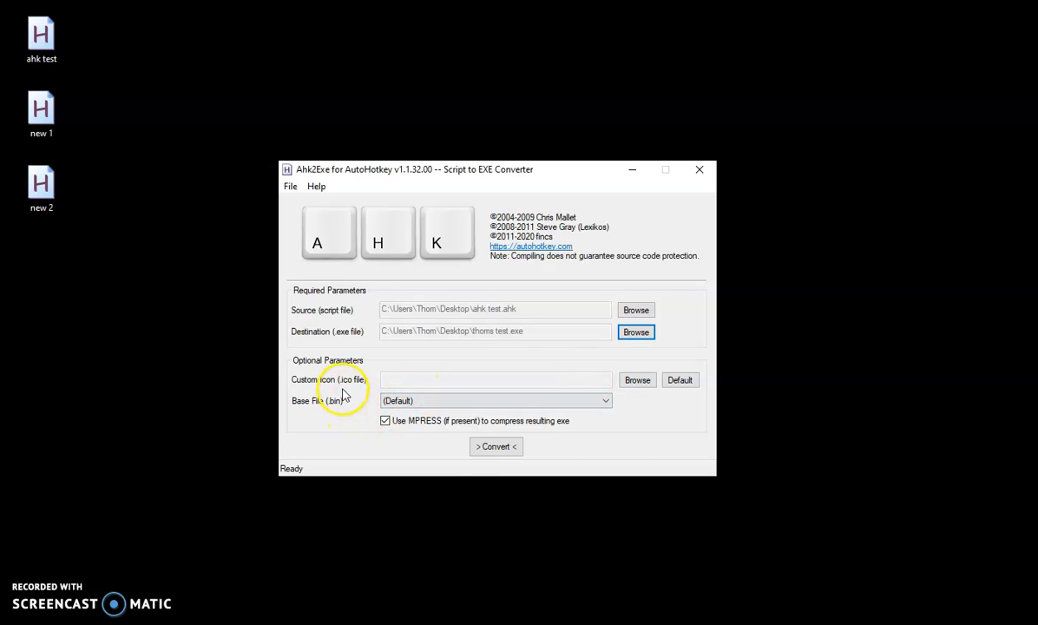
mouse_move(354, 415)
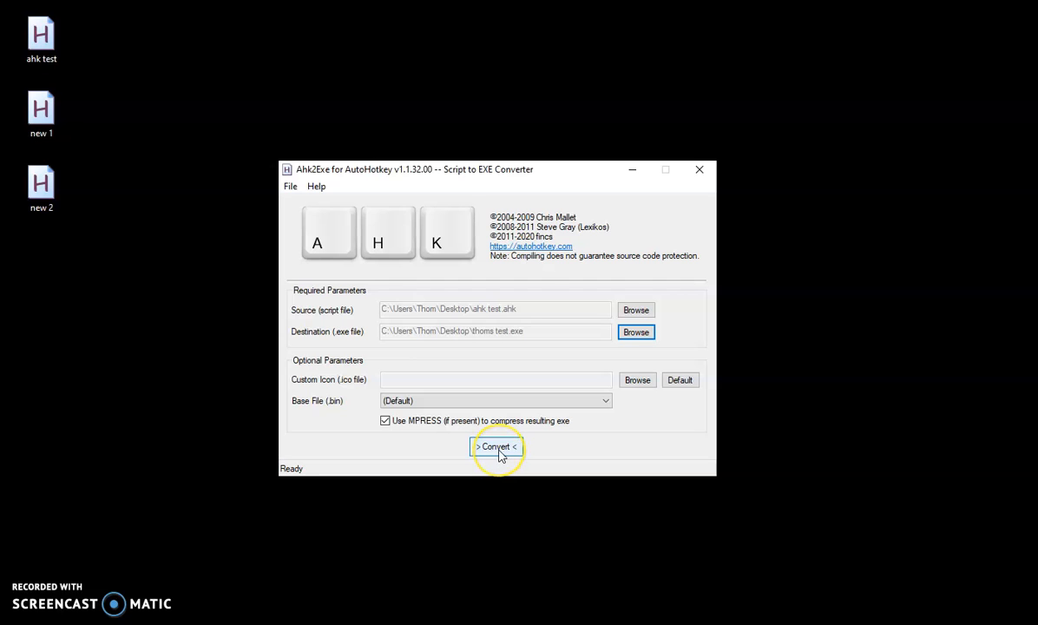
Step: Convert the script into the executable and acknowledge the completion message
left_click(496, 446)
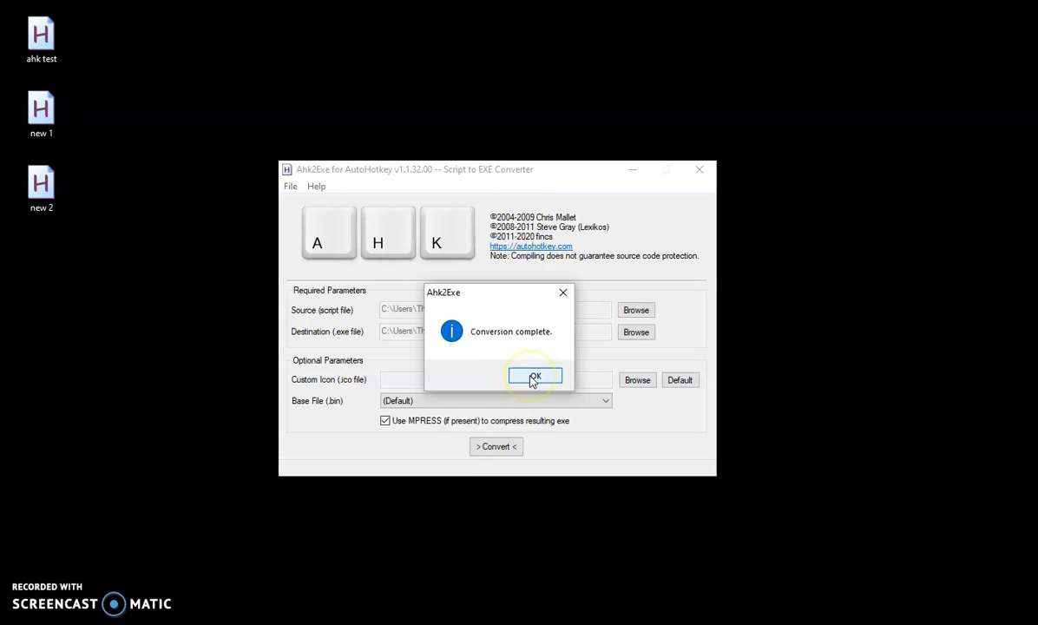
left_click(534, 375)
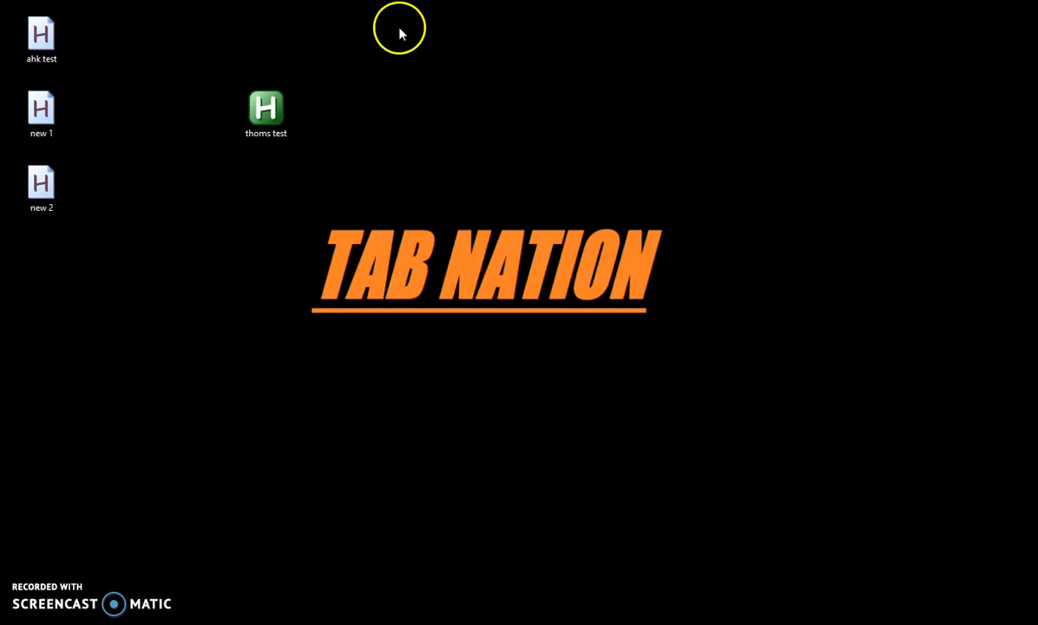
mouse_move(235, 154)
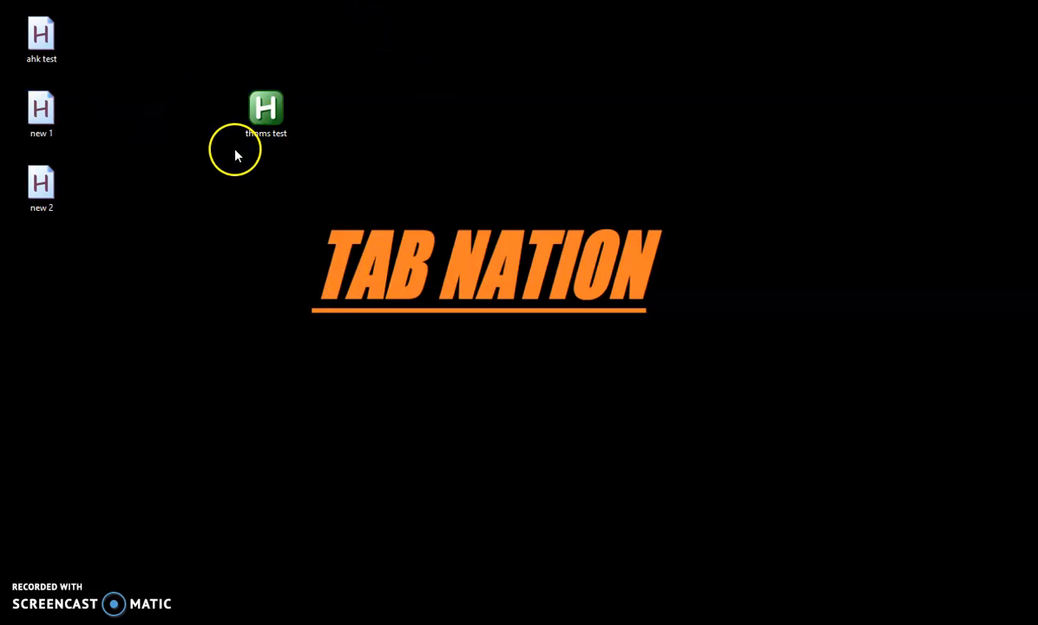
mouse_move(459, 193)
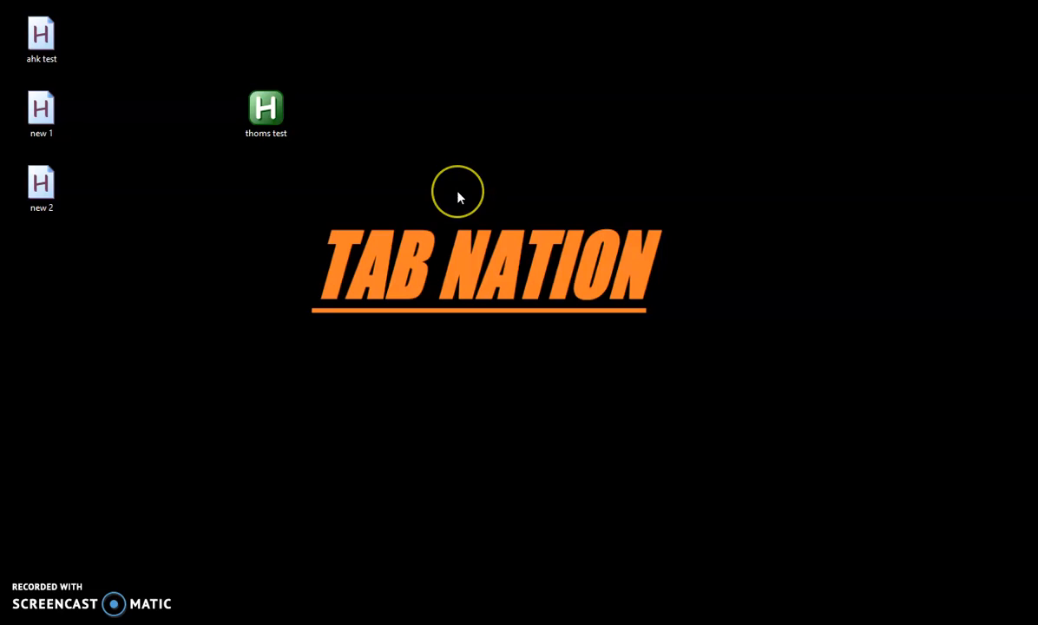
mouse_move(229, 97)
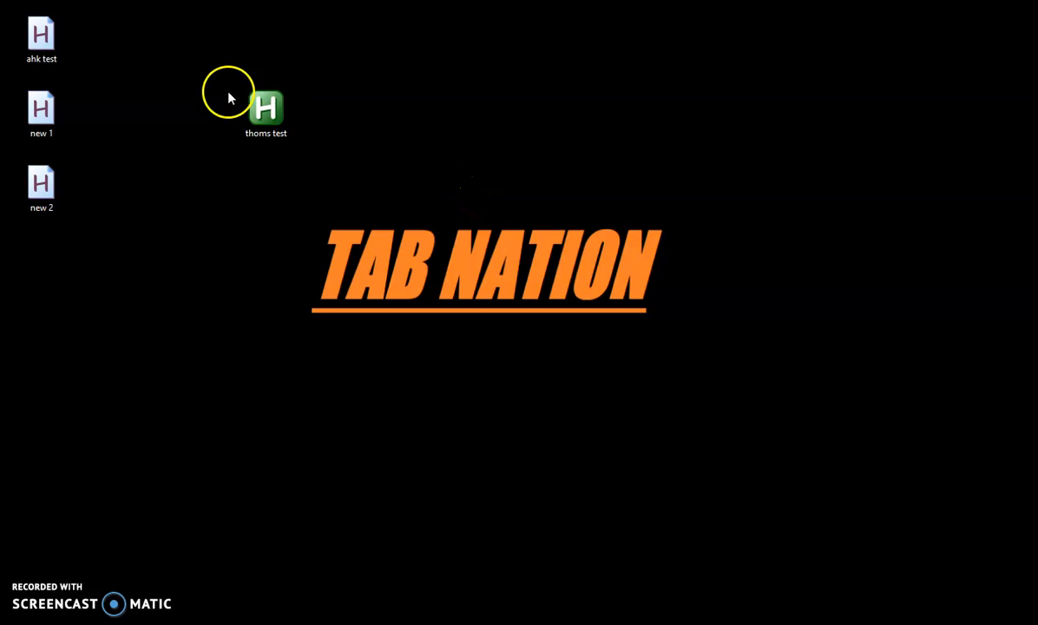
mouse_move(486, 183)
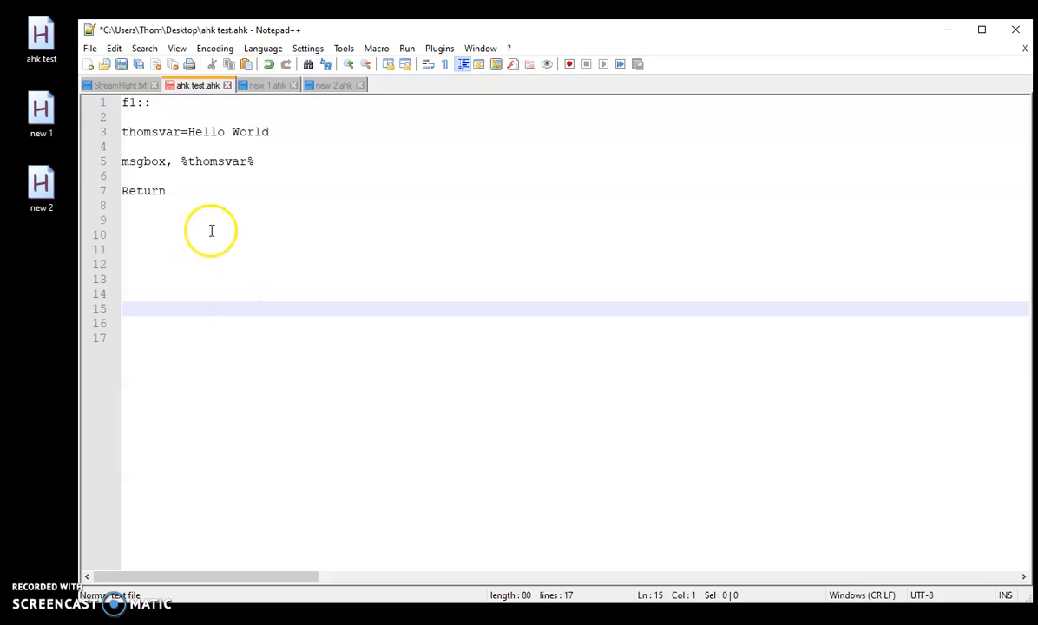
mouse_move(236, 278)
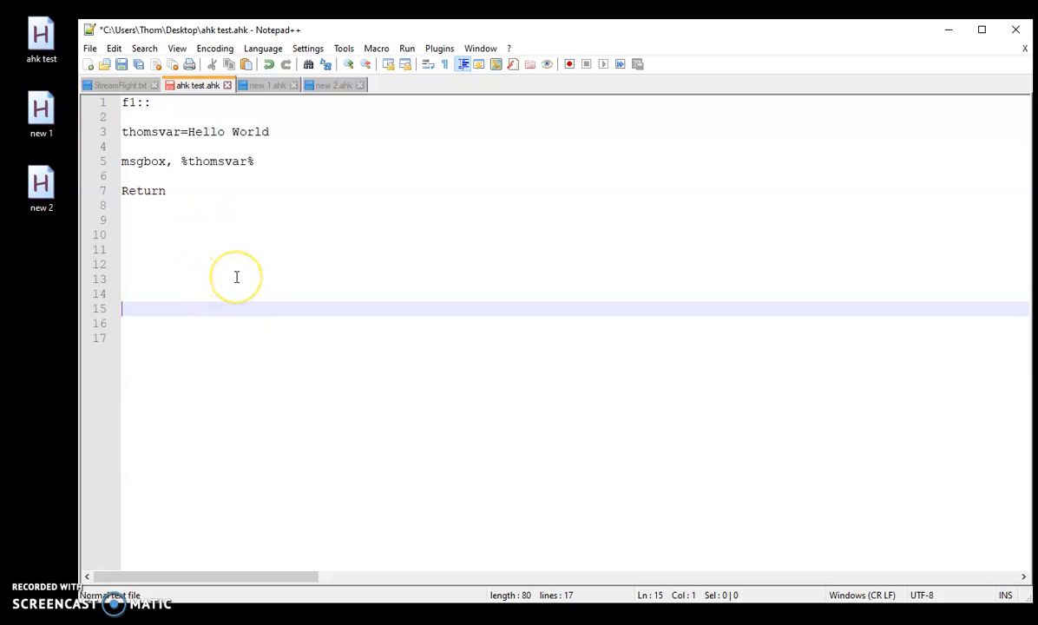
mouse_move(161, 115)
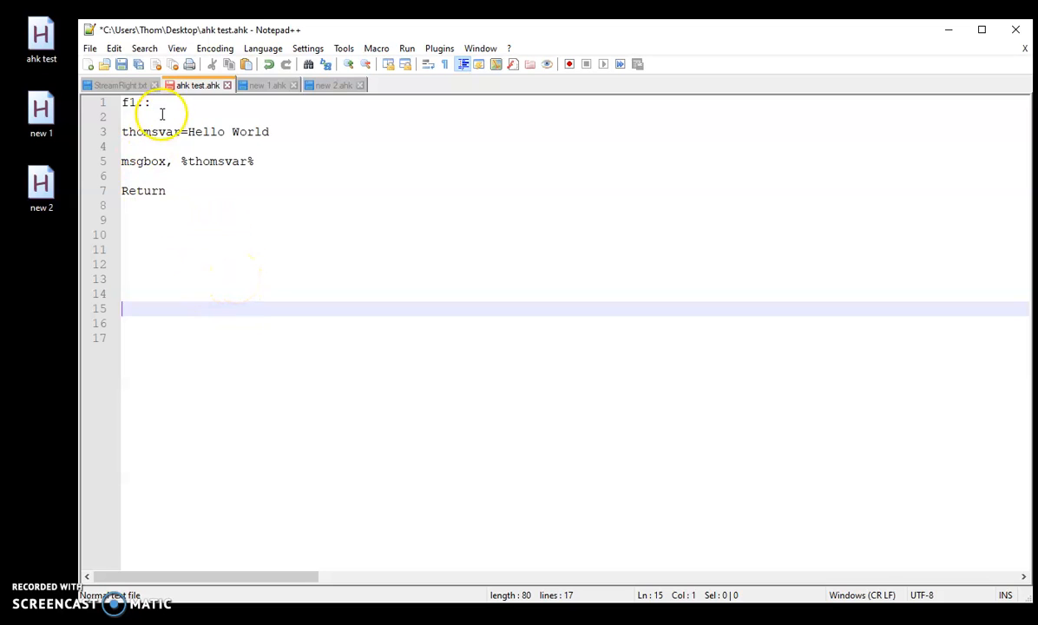
left_click(252, 161)
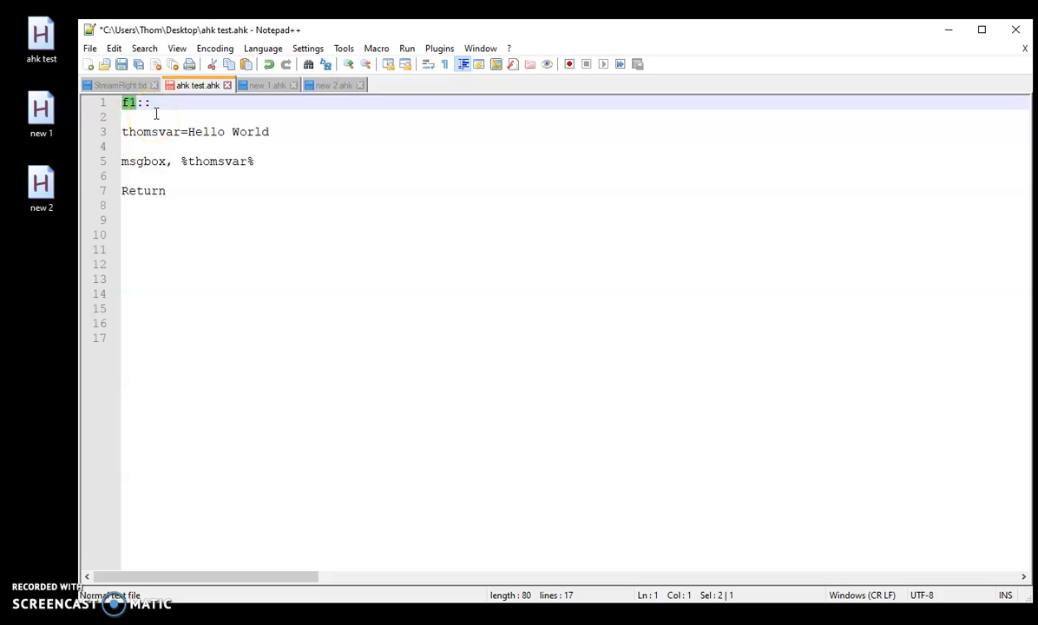
left_click(149, 103)
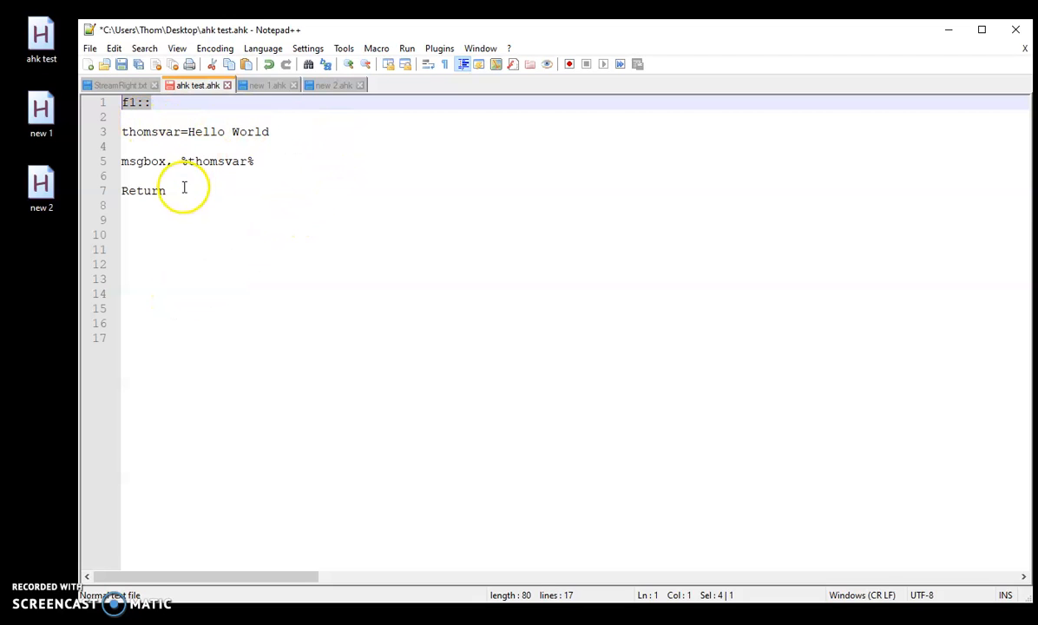
left_click(173, 293)
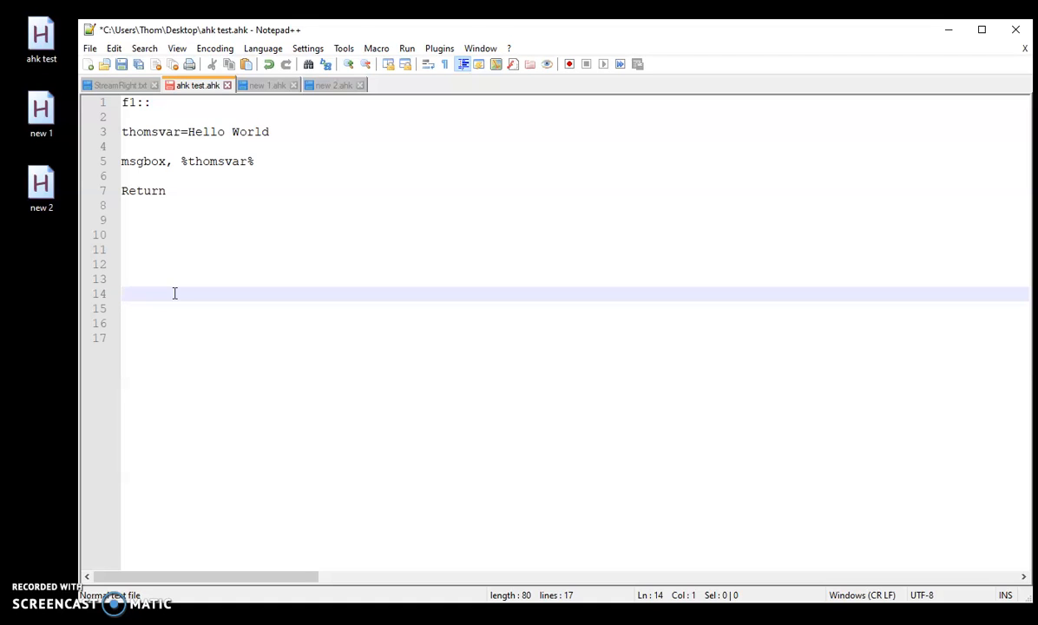
mouse_move(246, 271)
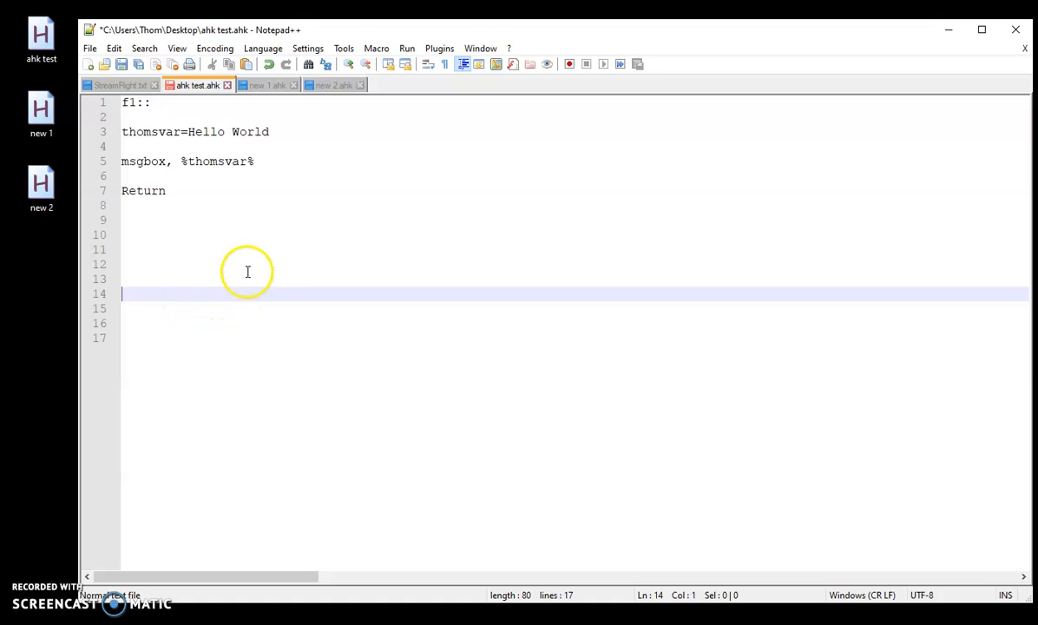
mouse_move(189, 271)
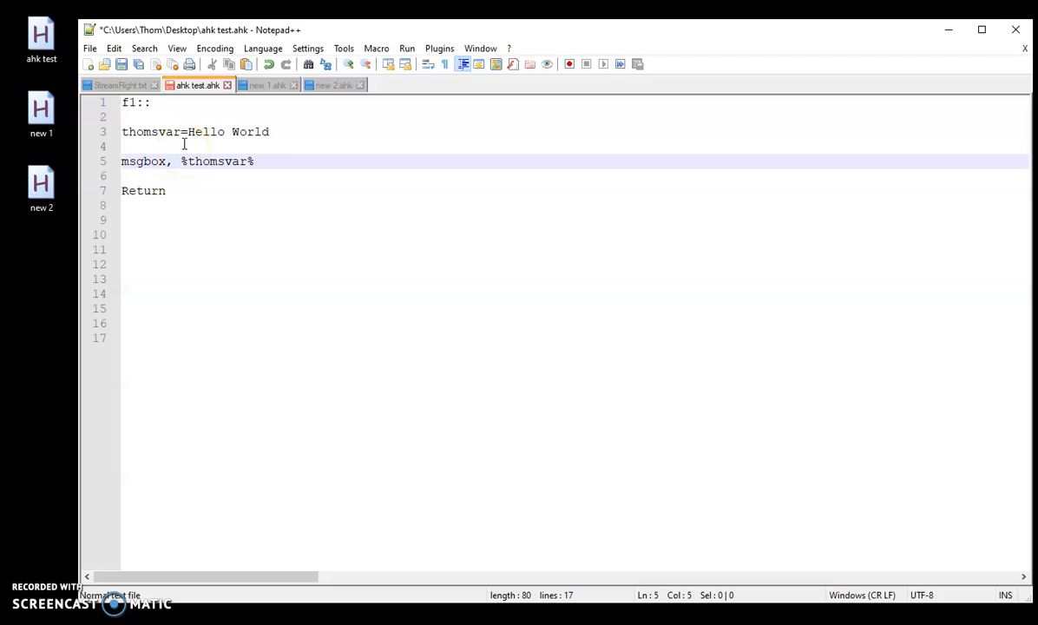
double_click(250, 132)
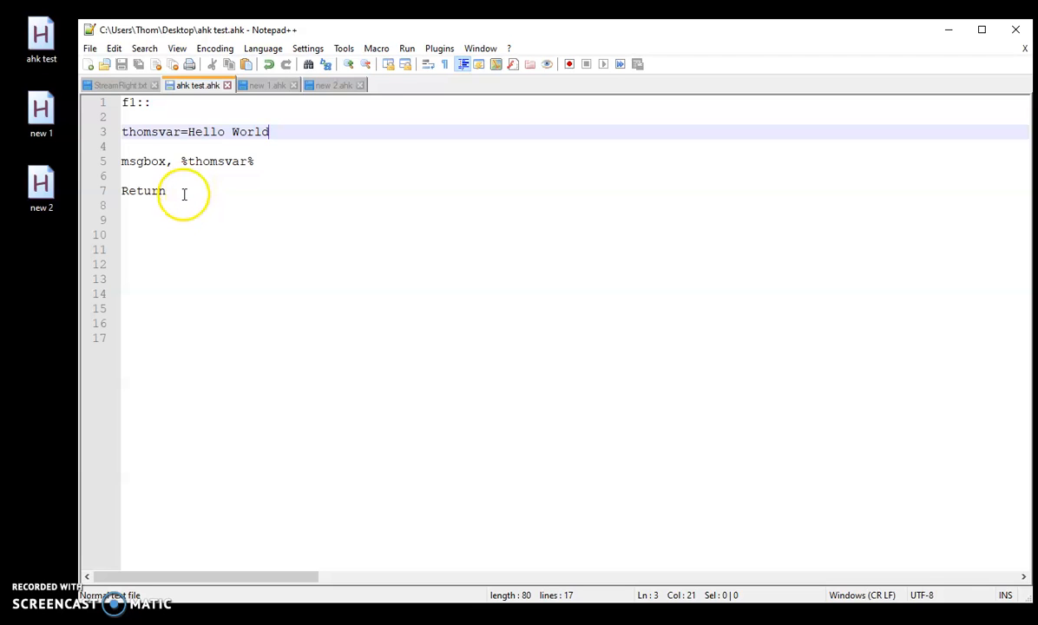
mouse_move(251, 163)
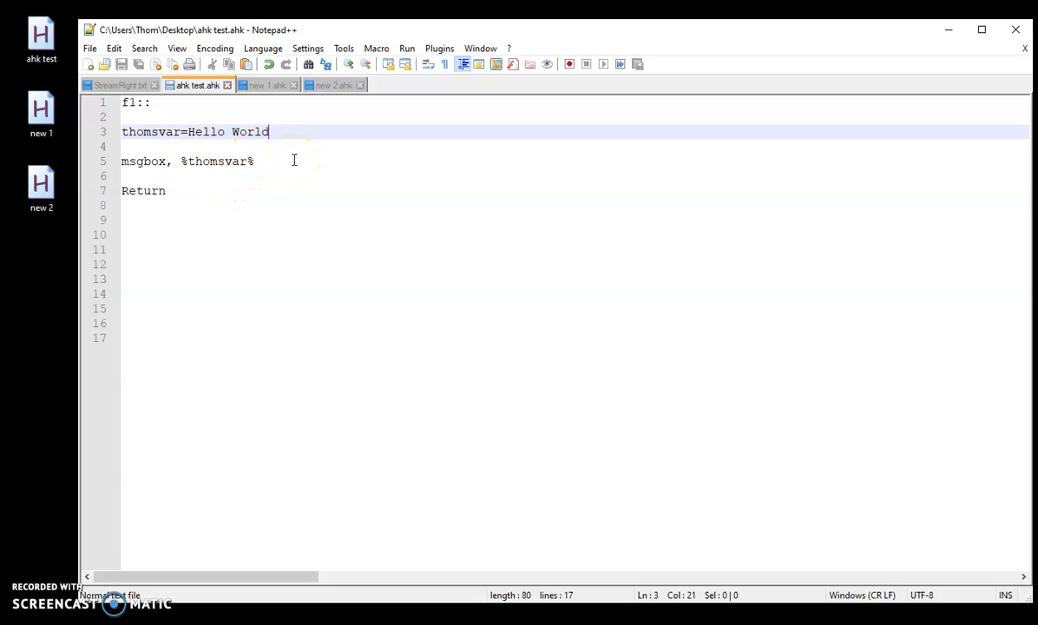
left_click(293, 160)
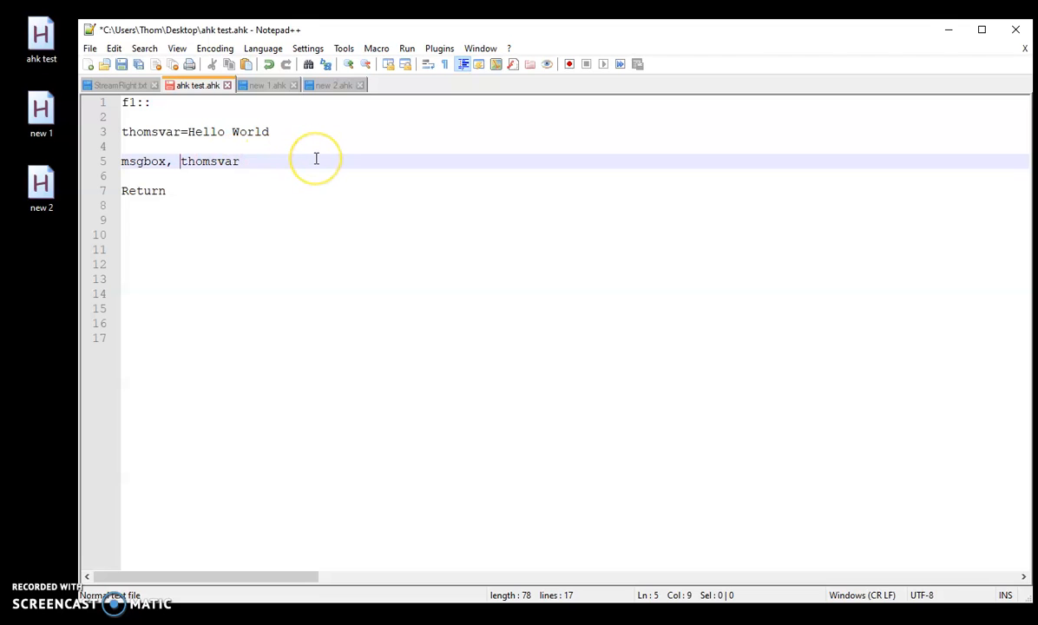
type("%thomsvar%")
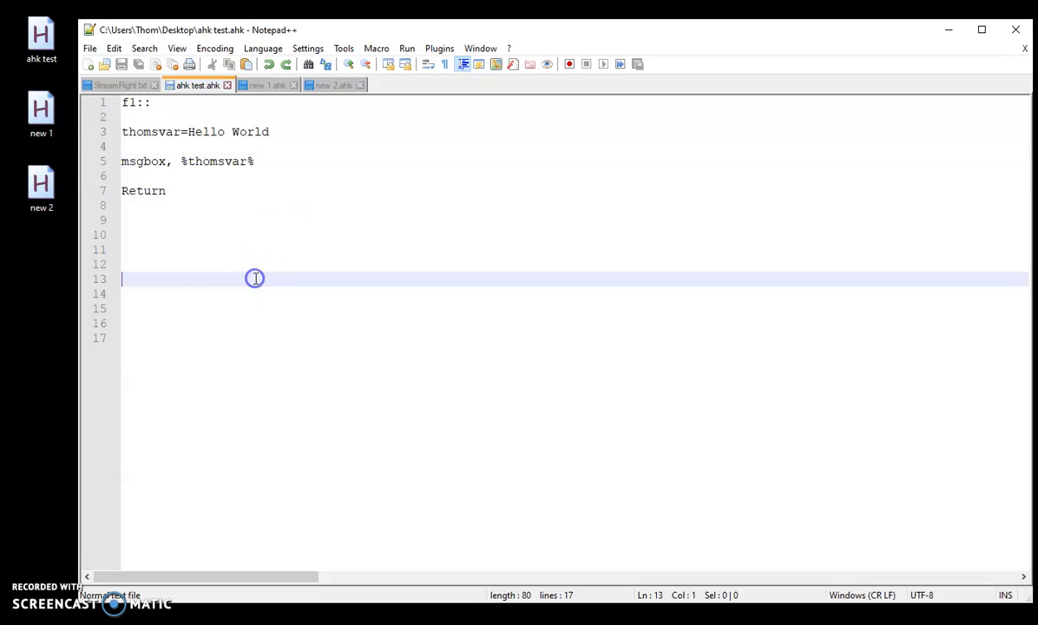
mouse_move(219, 257)
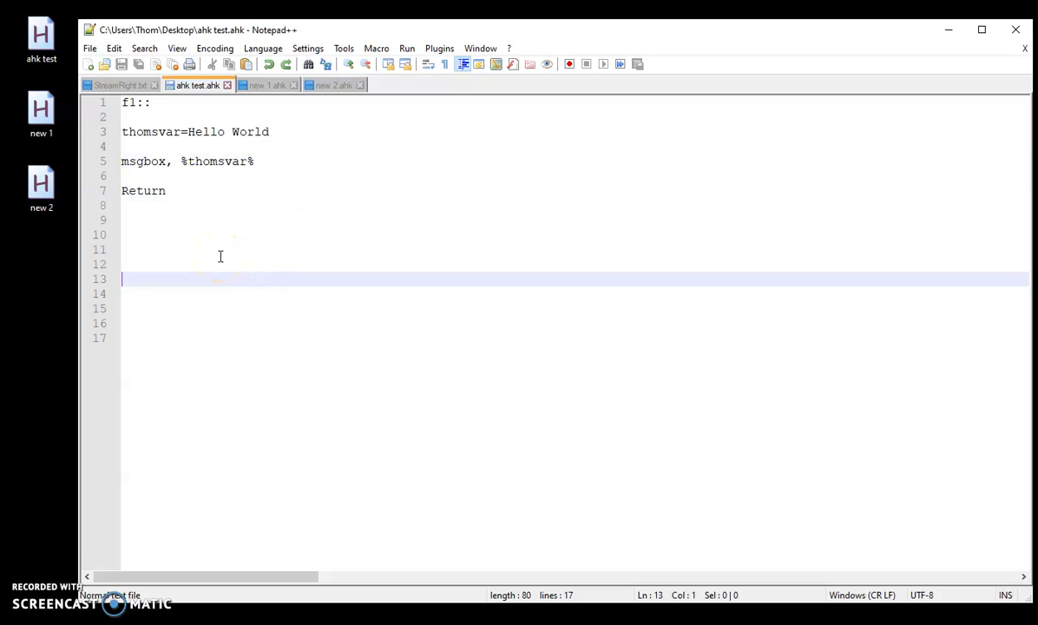
mouse_move(163, 276)
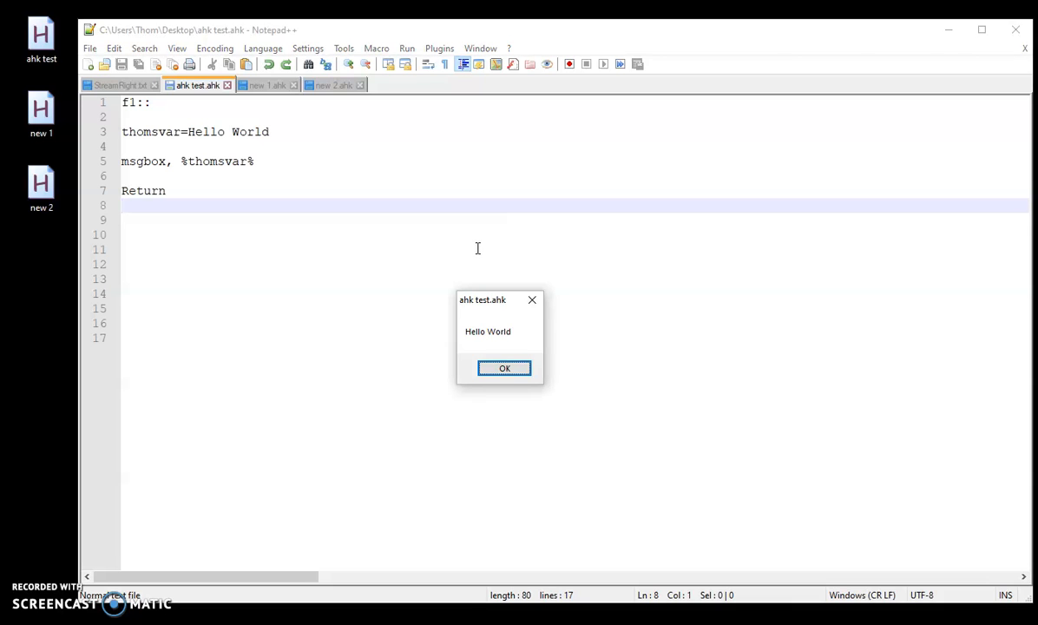
mouse_move(507, 465)
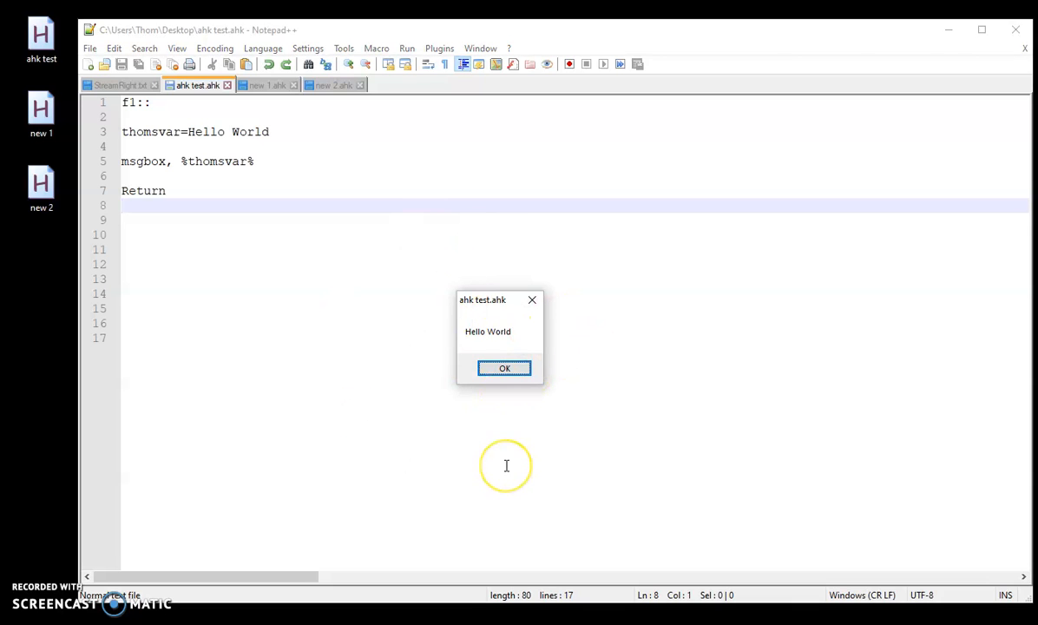
mouse_move(616, 347)
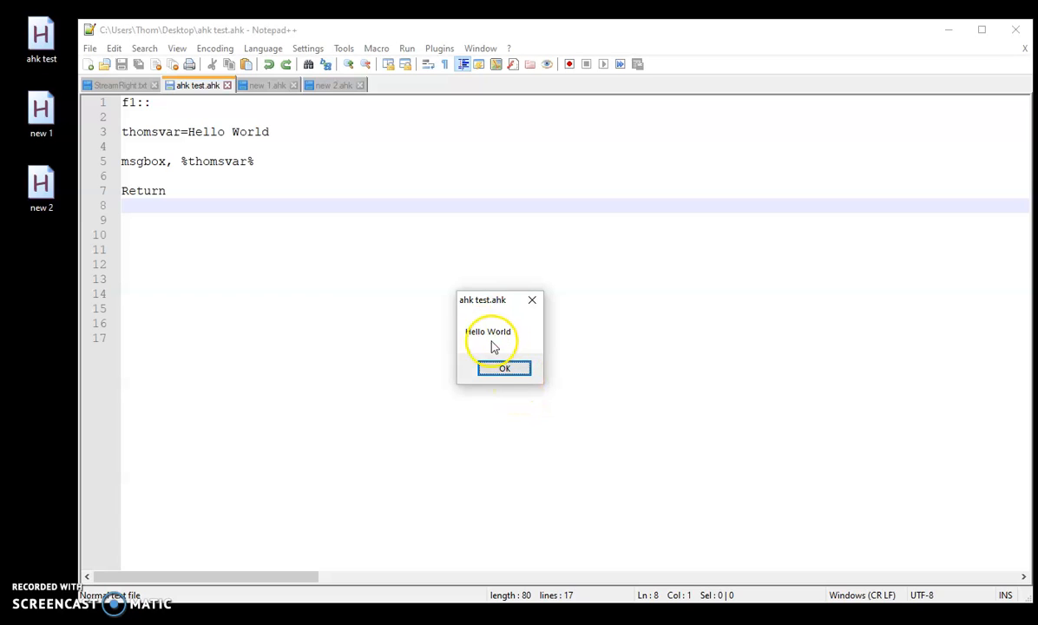
mouse_move(104, 166)
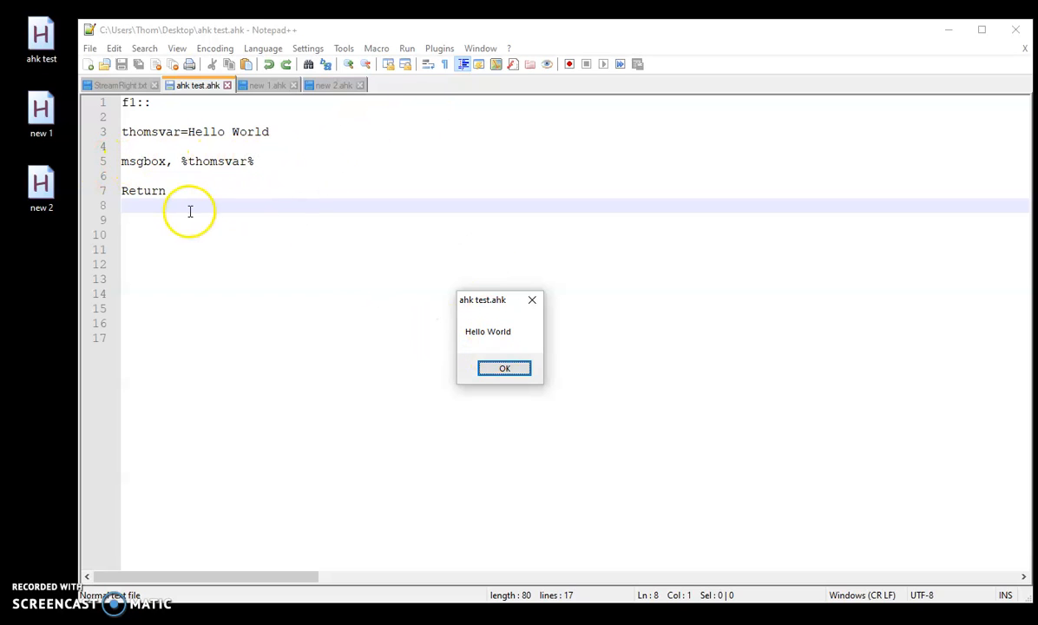
left_click(503, 368)
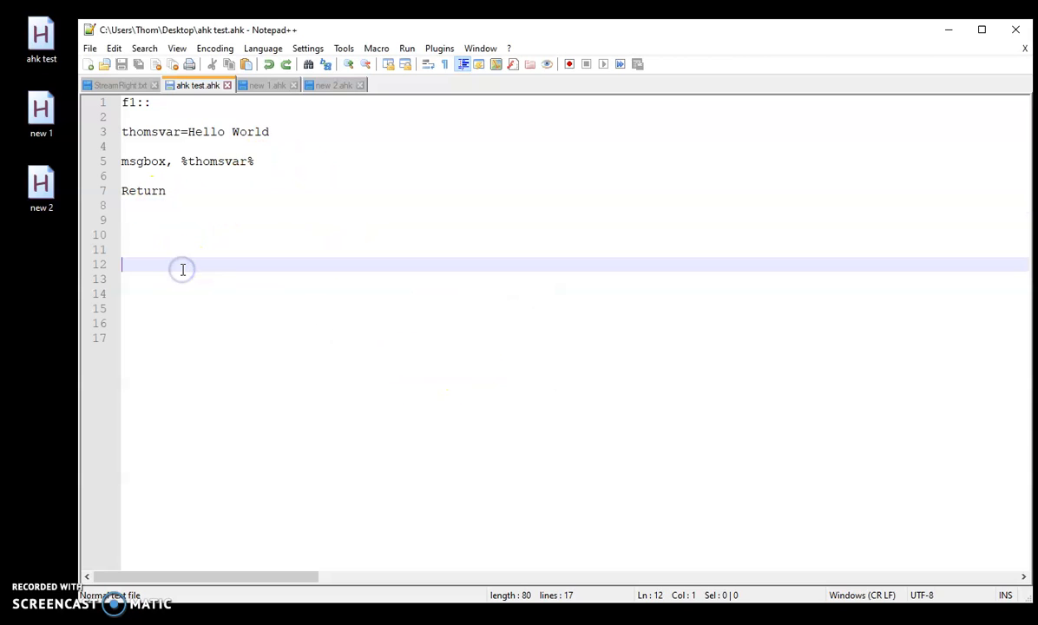
mouse_move(204, 215)
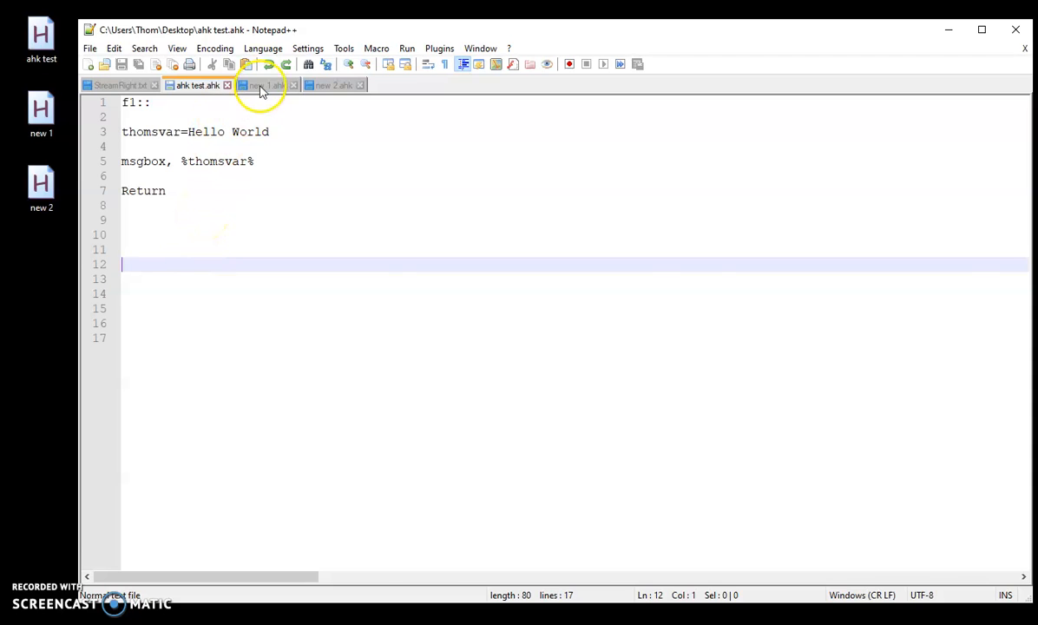
Step: Show the new 1.ahk script and focus its f1:: hotkey line
left_click(264, 84)
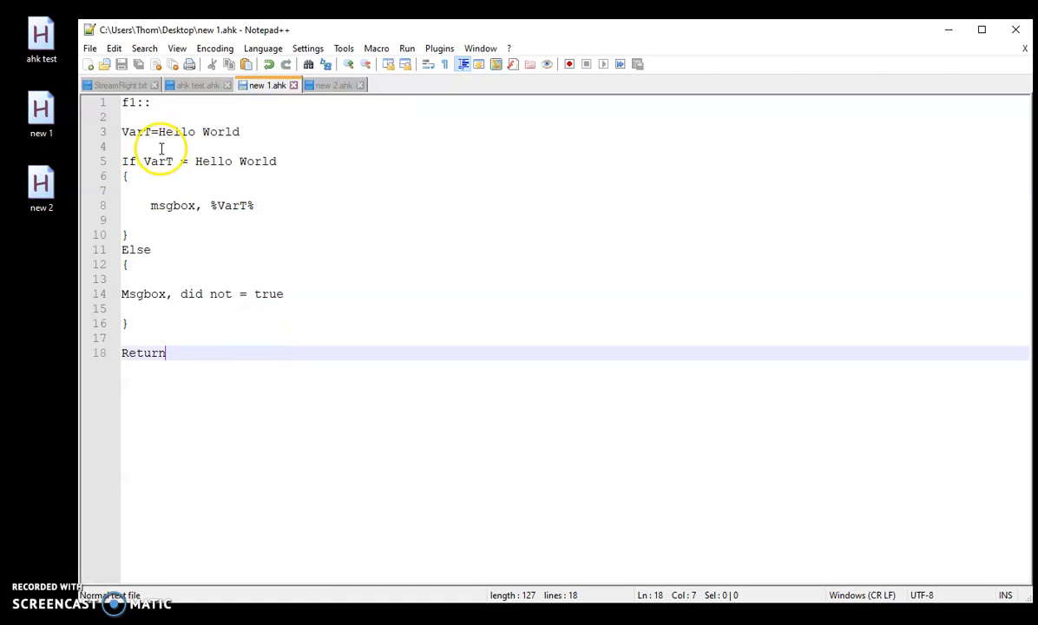
left_click(122, 103)
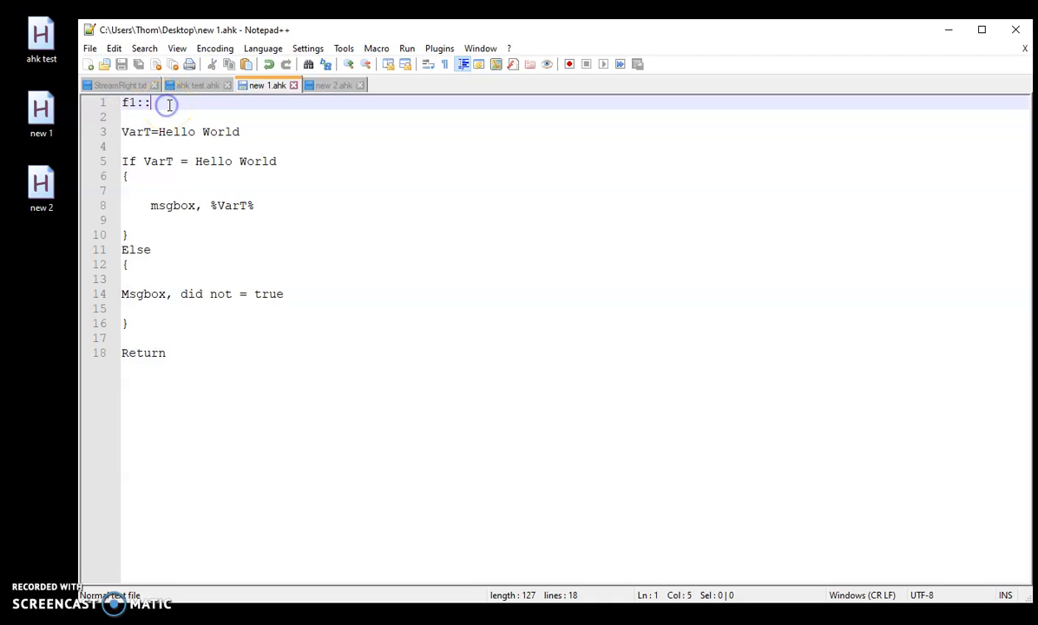
mouse_move(129, 142)
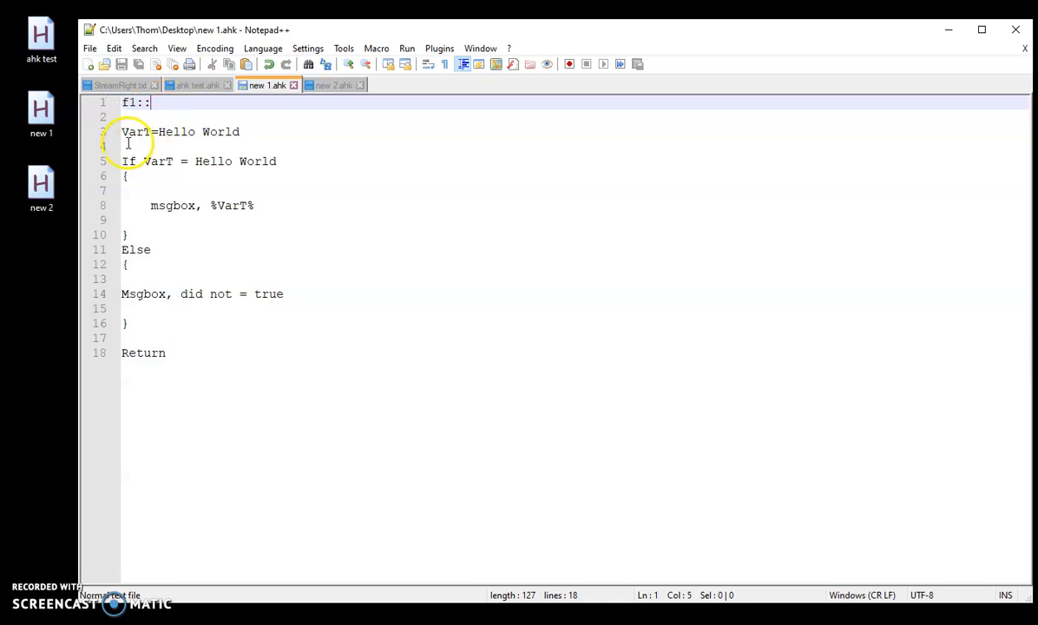
mouse_move(299, 132)
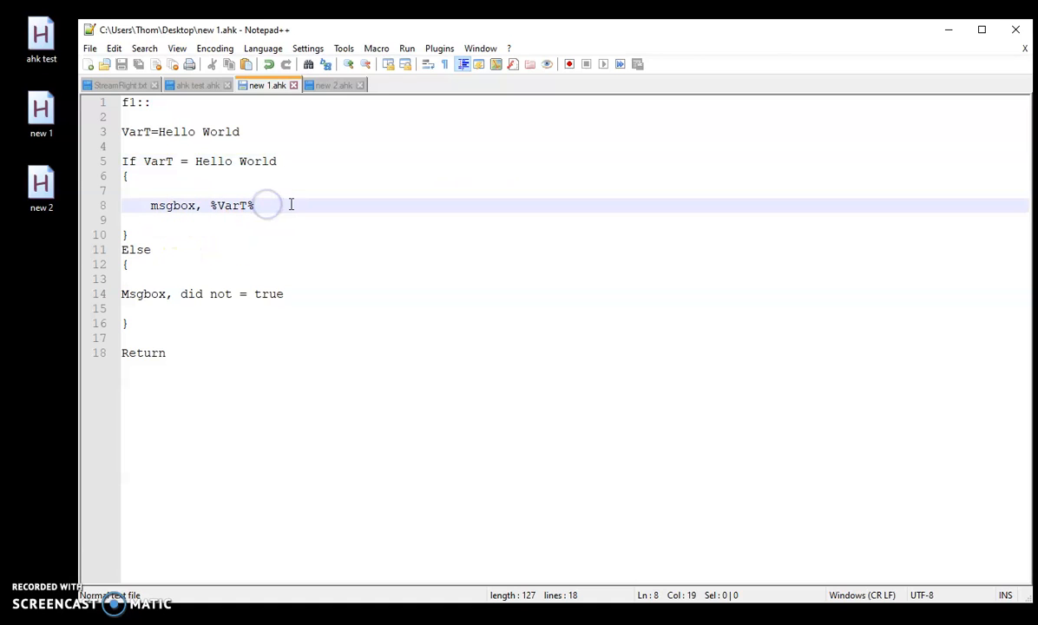
mouse_move(137, 179)
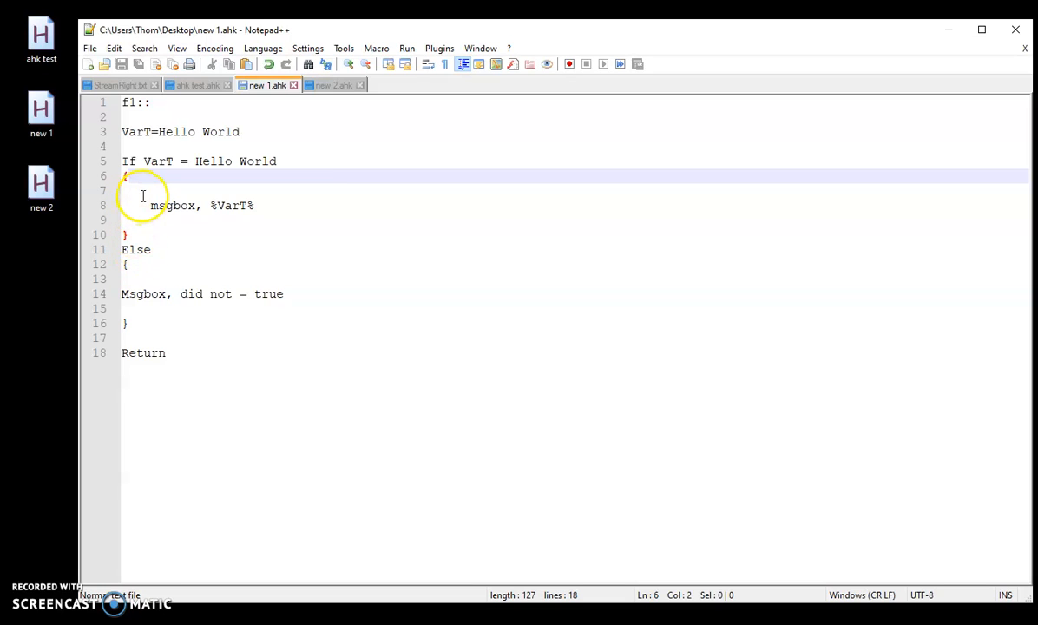
mouse_move(91, 122)
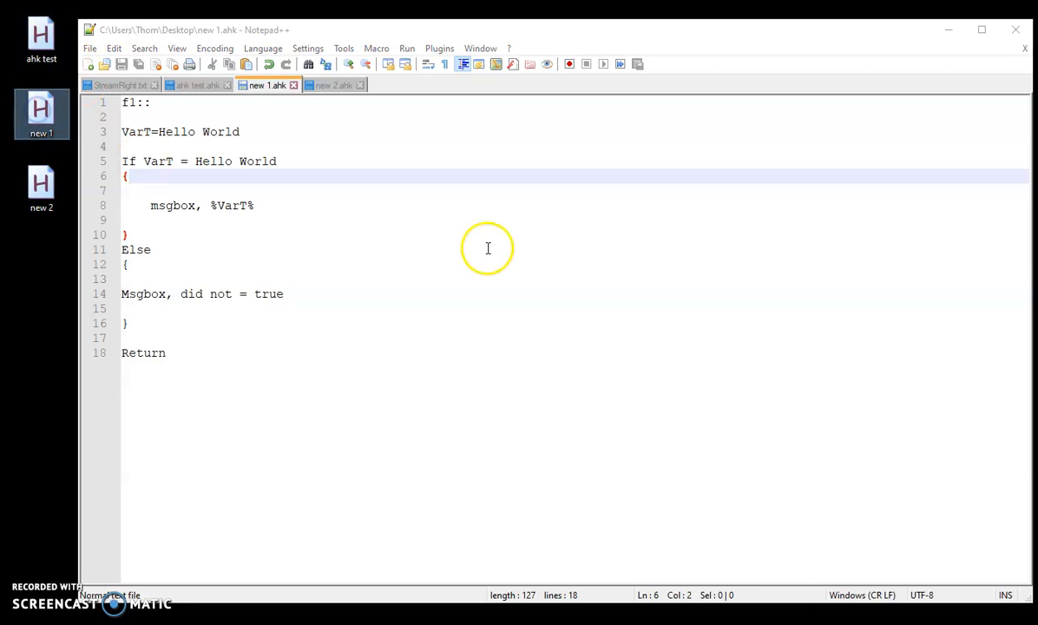
mouse_move(475, 248)
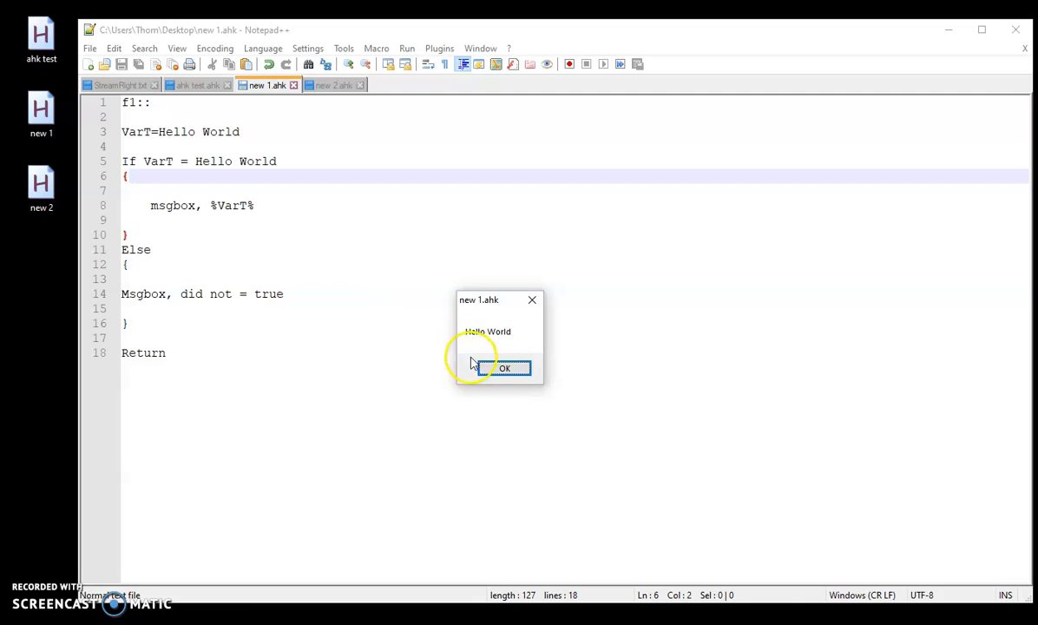
left_click(504, 368)
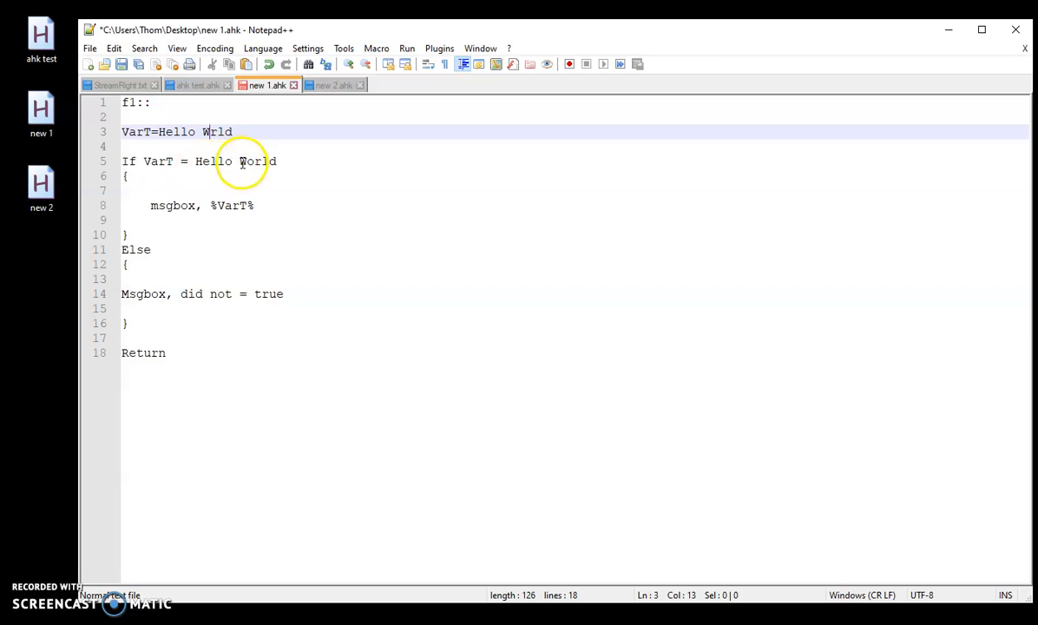
mouse_move(167, 236)
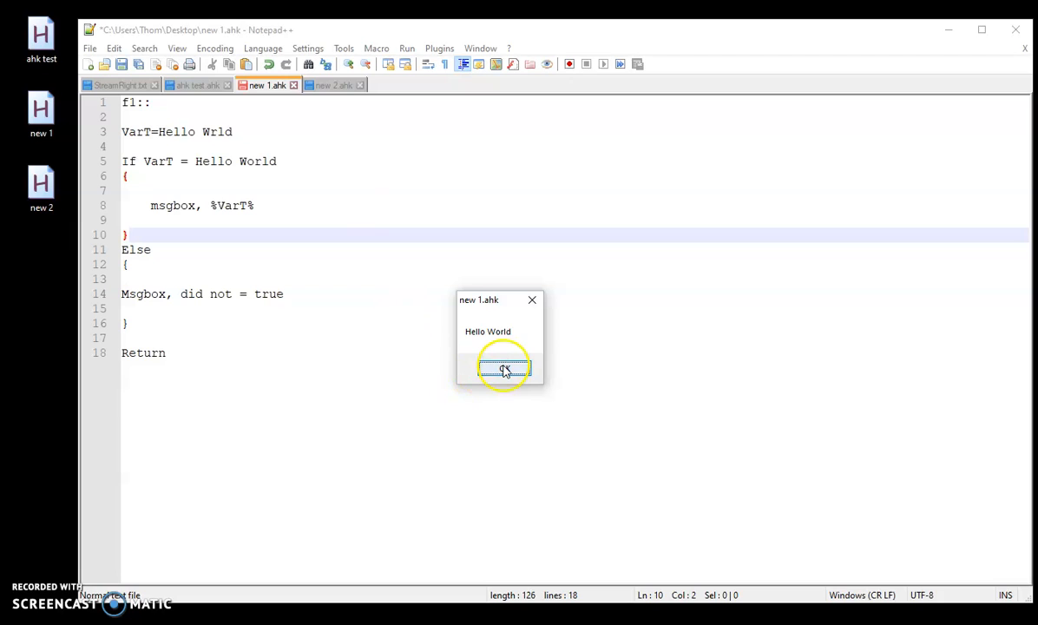
Step: Dismiss the Hello World message and the two 'did not = true' messages from the test run
left_click(504, 367)
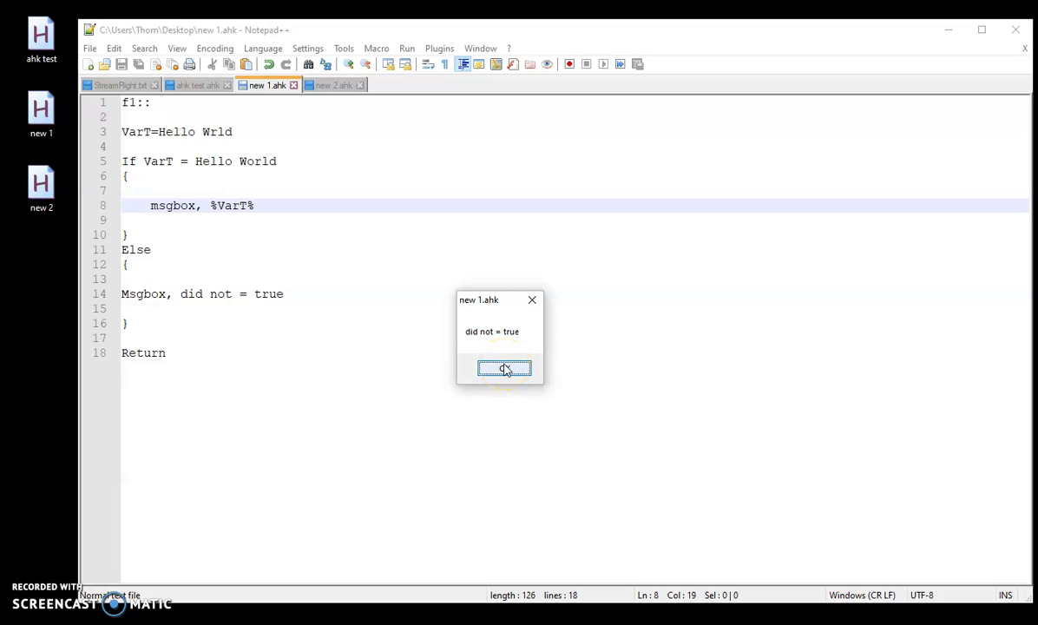
left_click(503, 368)
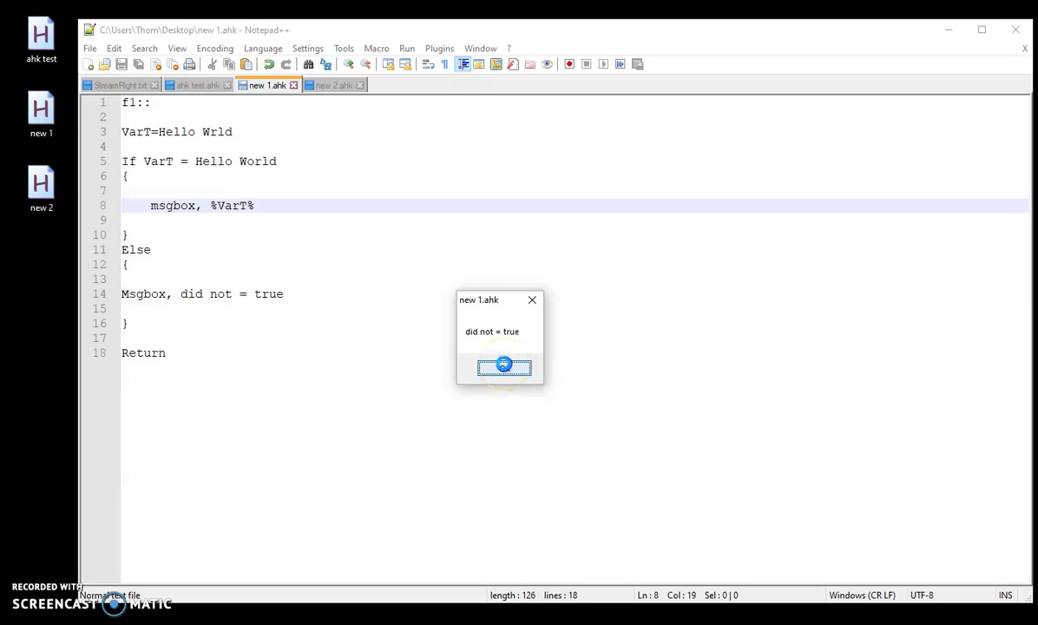
left_click(503, 366)
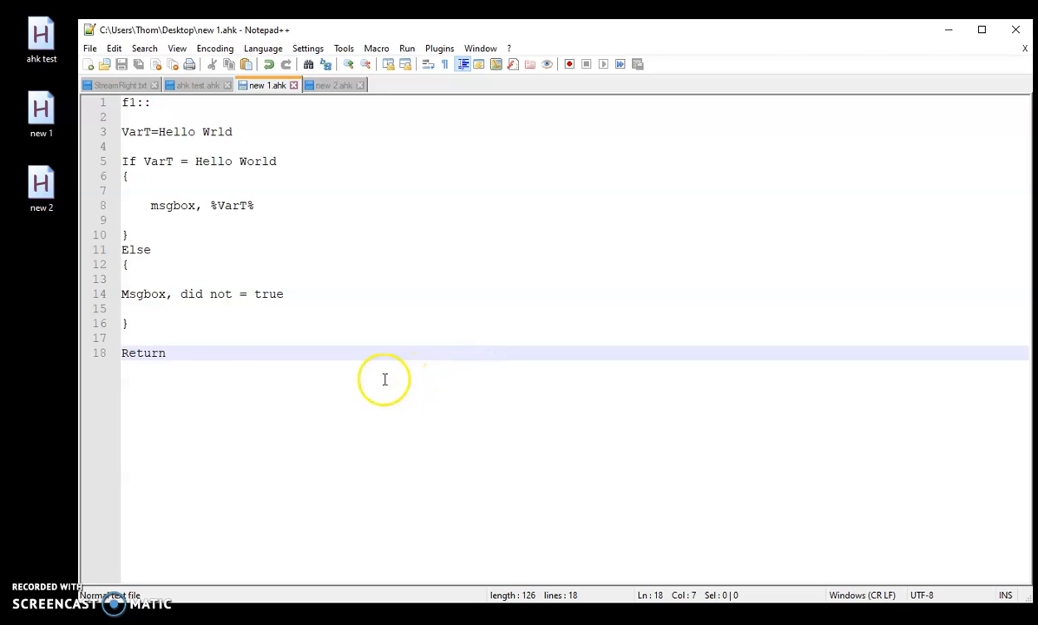
Step: Review the Return word, the blank If line, the Else closing brace and the F2 hotkey line
double_click(143, 352)
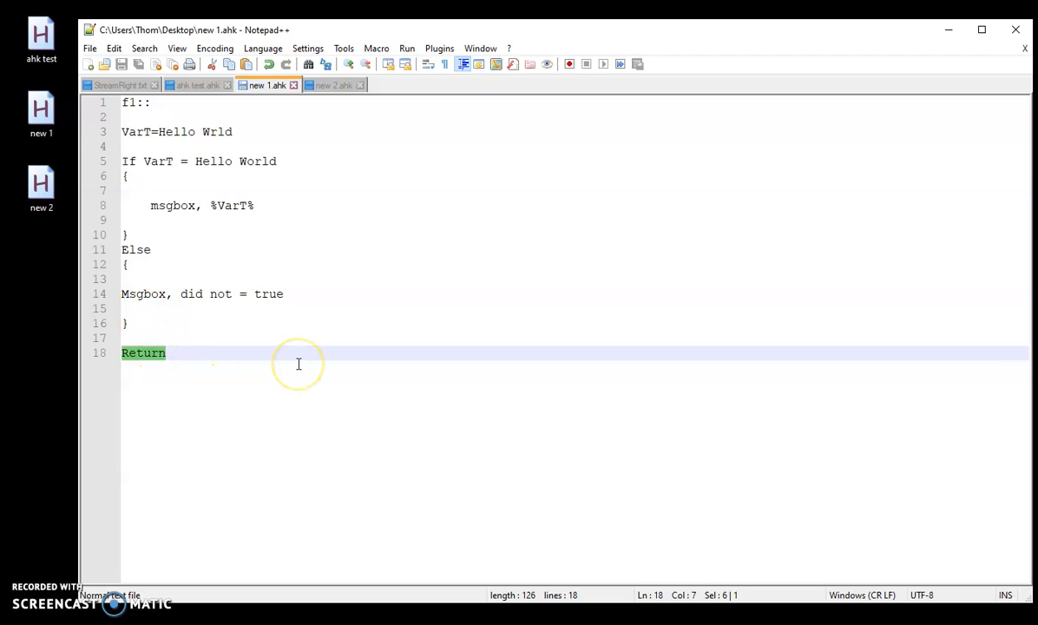
mouse_move(290, 161)
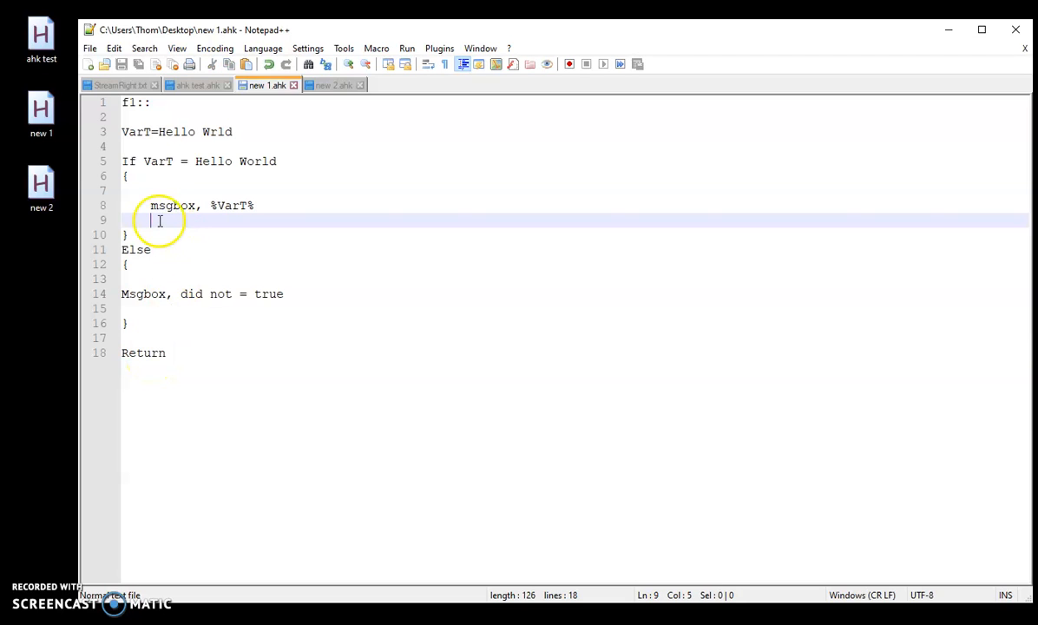
left_click(137, 309)
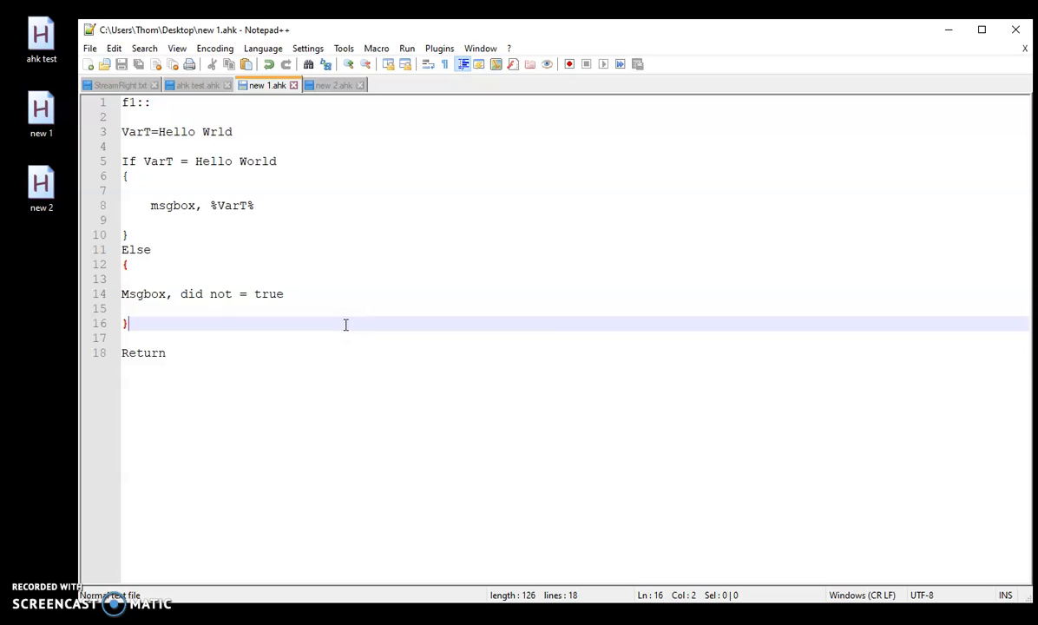
left_click(334, 85)
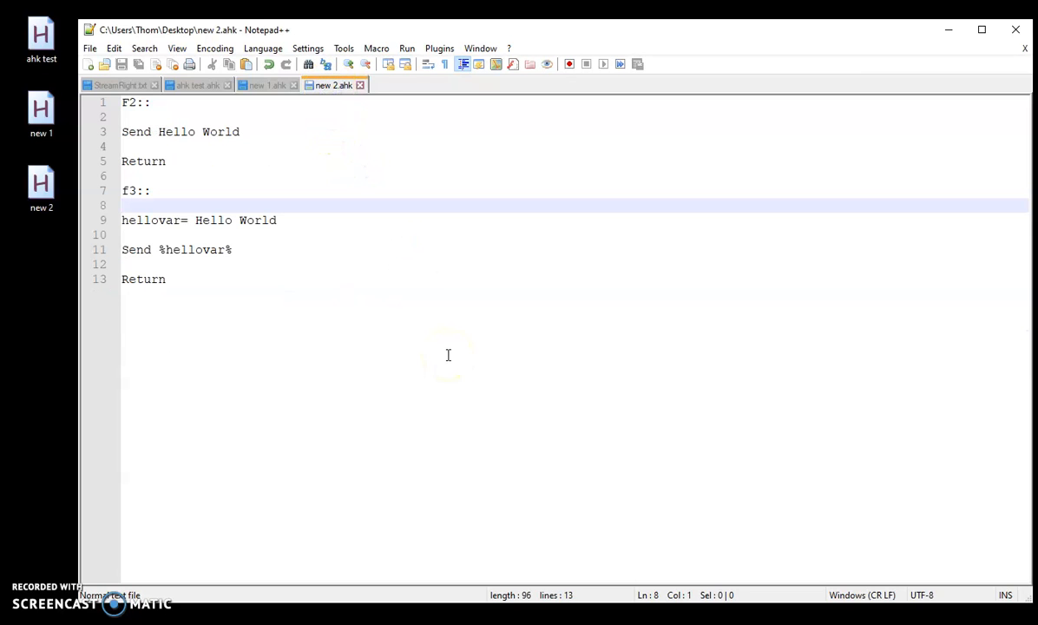
left_click(149, 103)
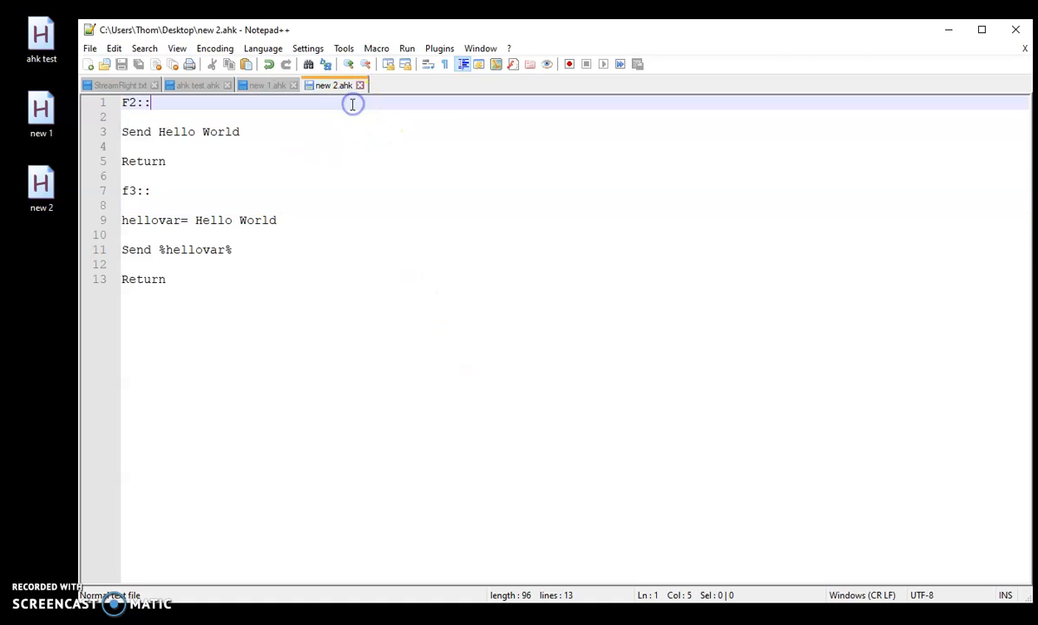
mouse_move(347, 108)
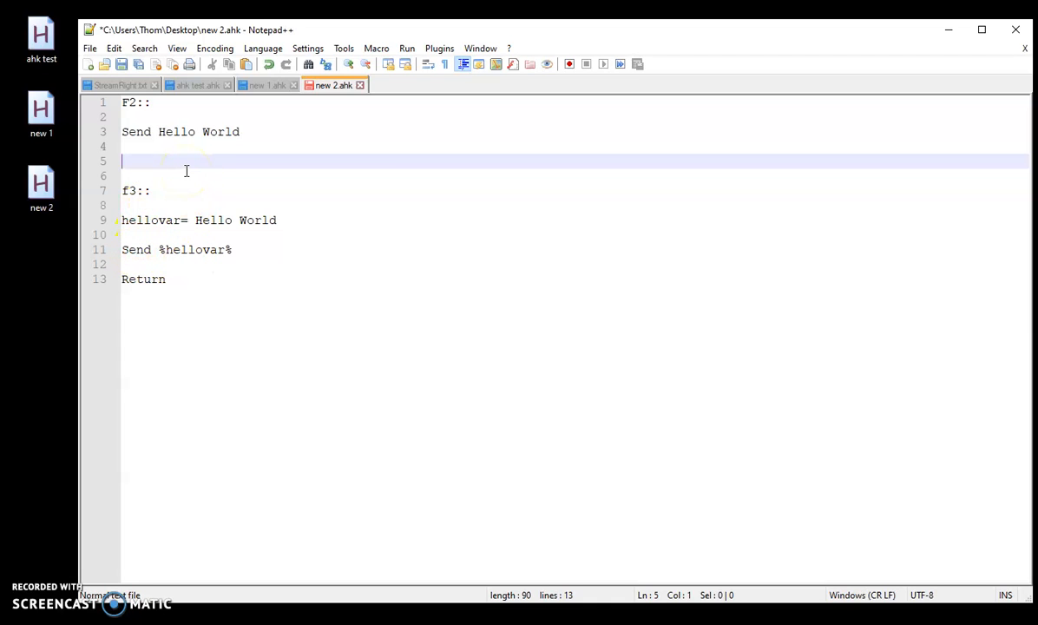
Step: Retype Return in the F2 block, then visit the f3 hotkey and hellovar assignment lines
type("Return")
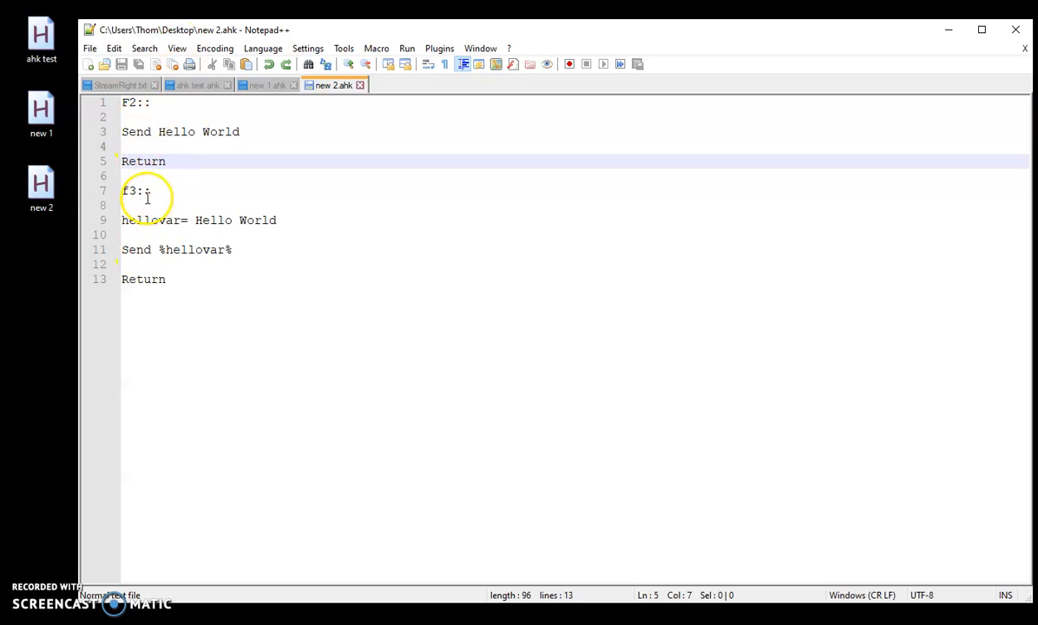
left_click(165, 162)
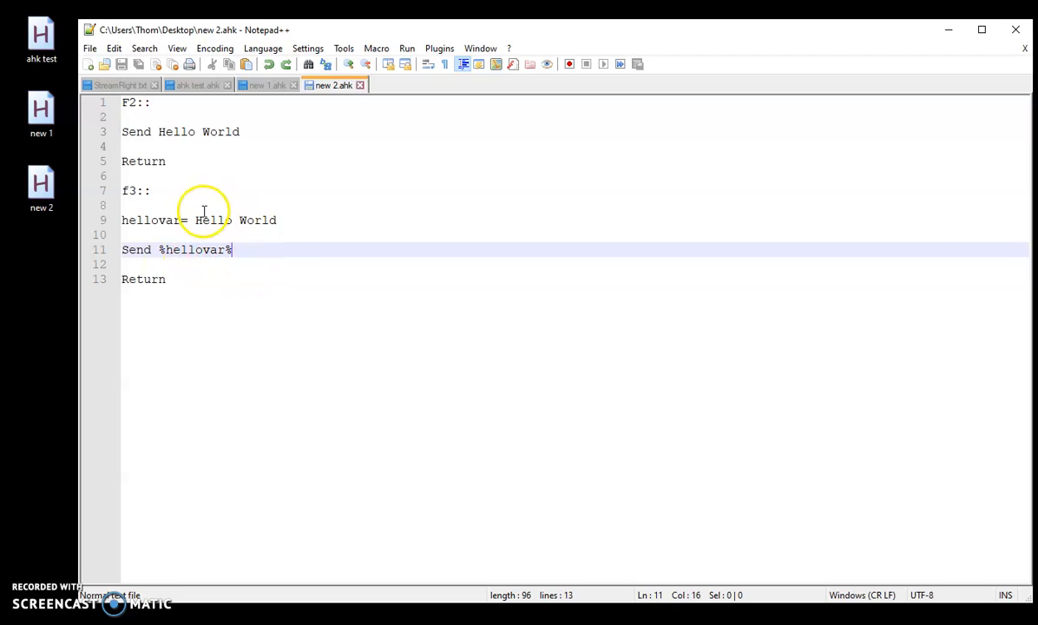
left_click(280, 219)
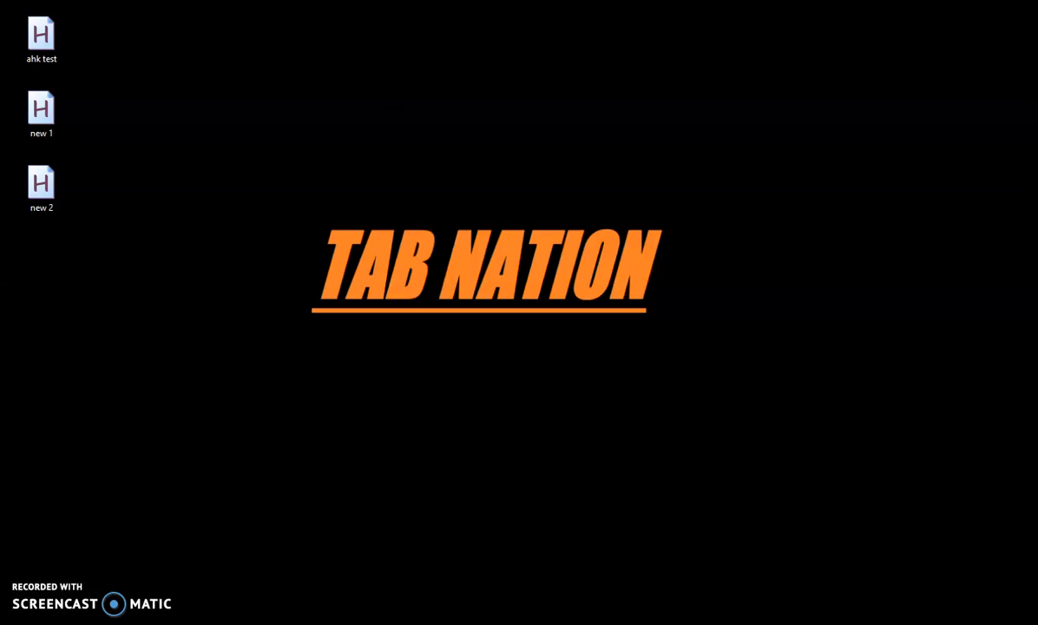
Step: Test the F2 and F3 hotkeys in a blank Notepad note, getting Hello World on lines one and four, then close it
left_click(7, 616)
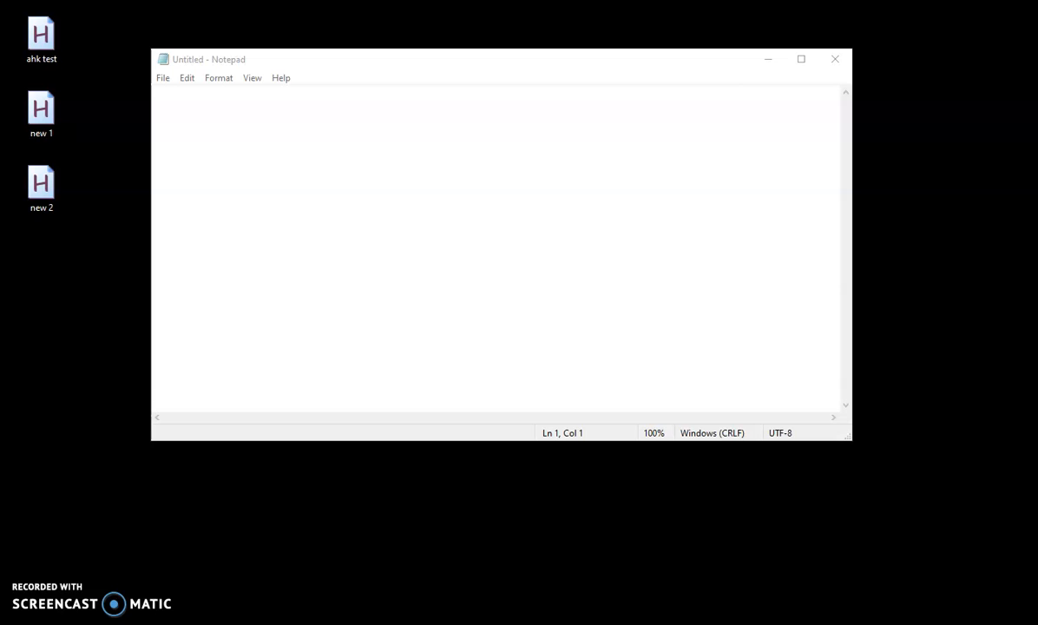
mouse_move(185, 215)
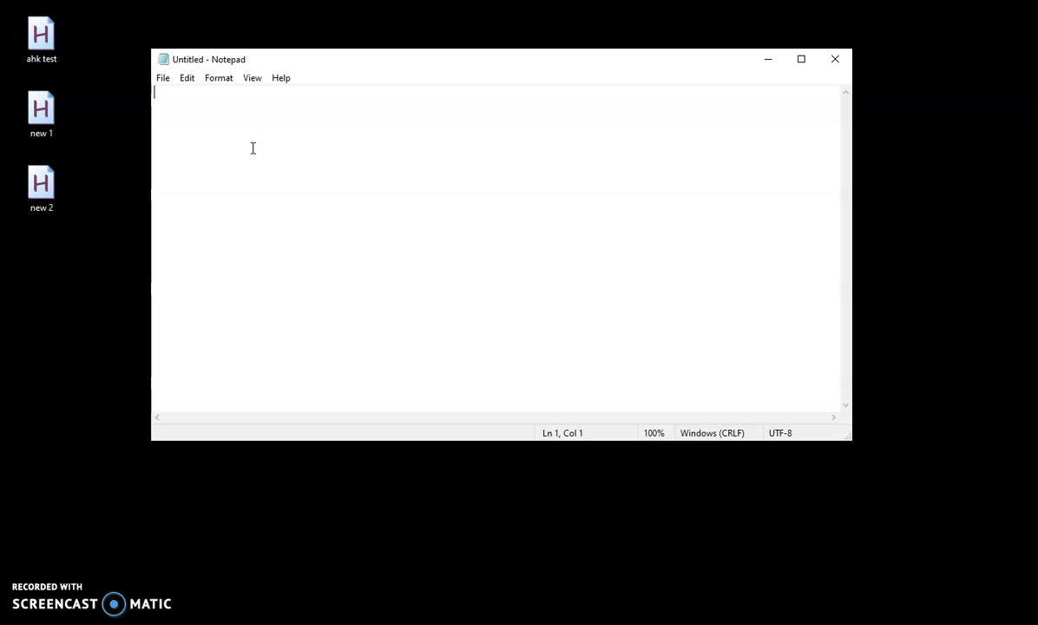
type("Hello World")
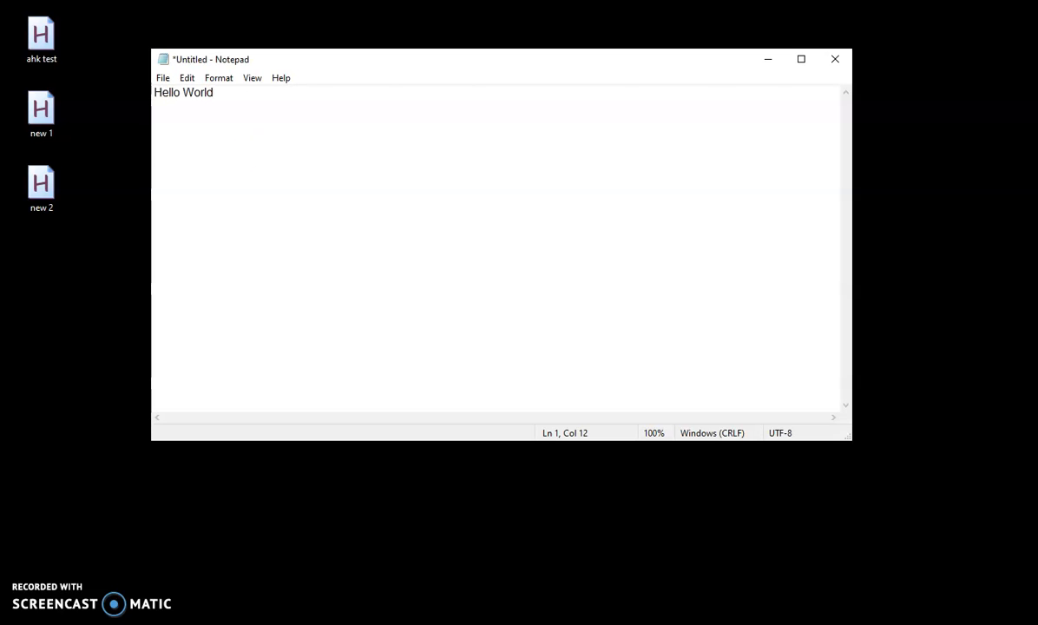
key("Enter")
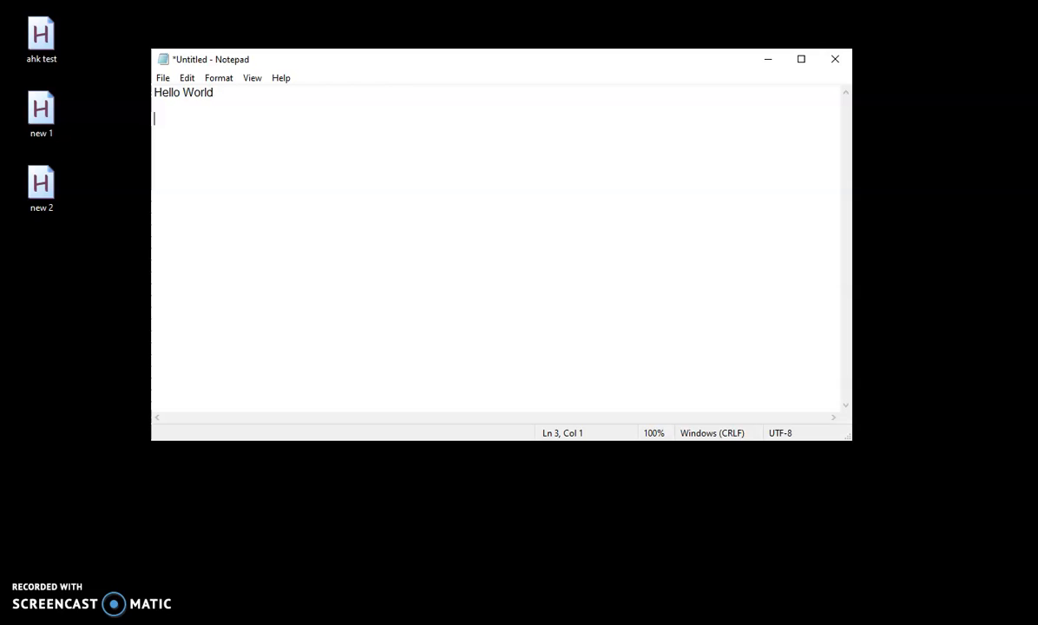
key("enter")
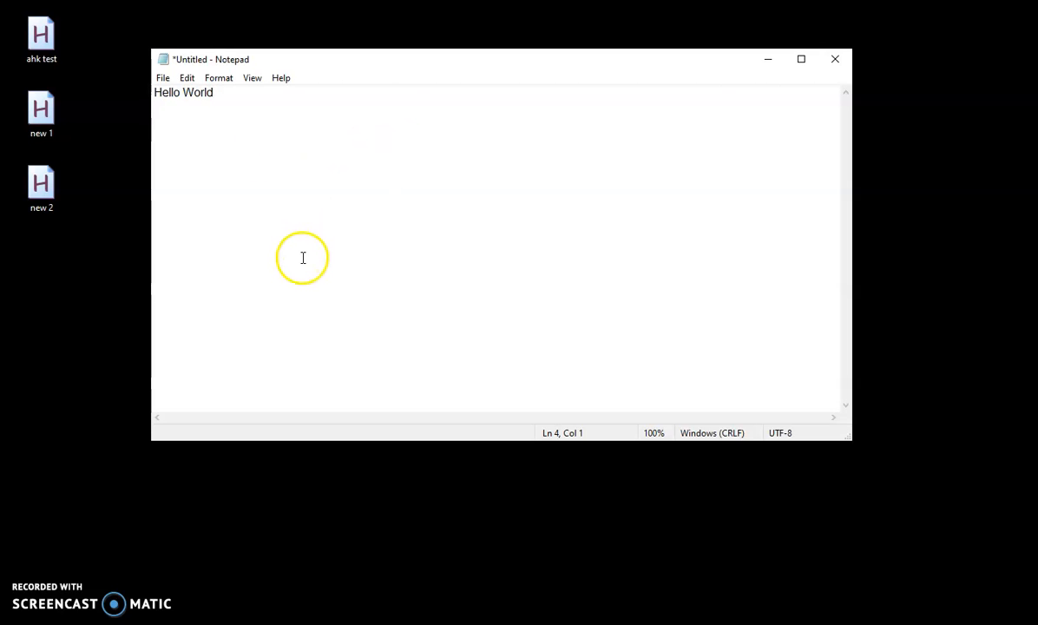
type("Hello World")
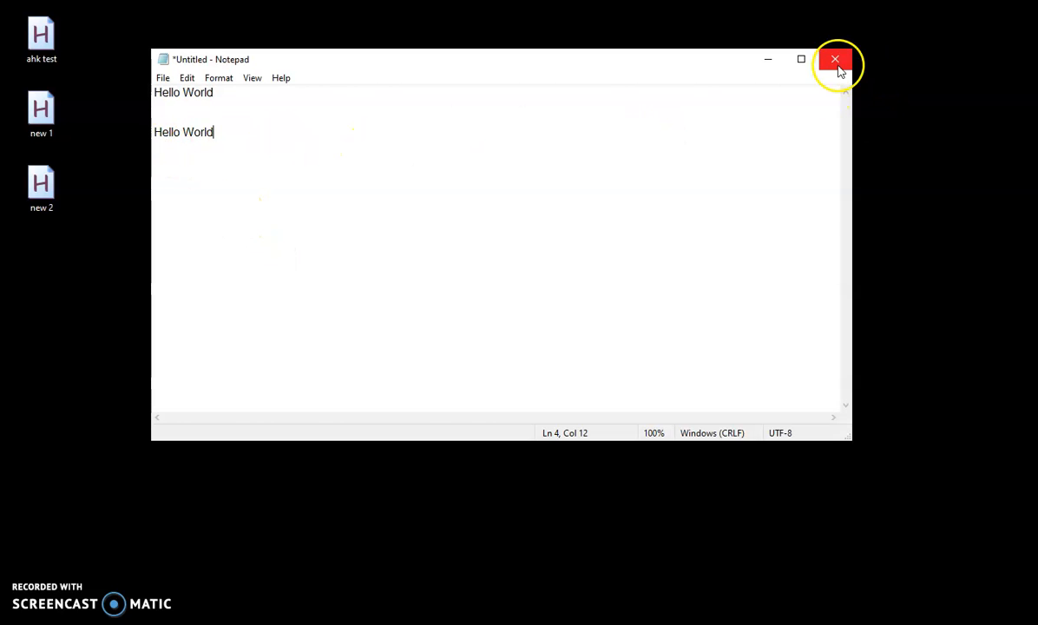
left_click(835, 59)
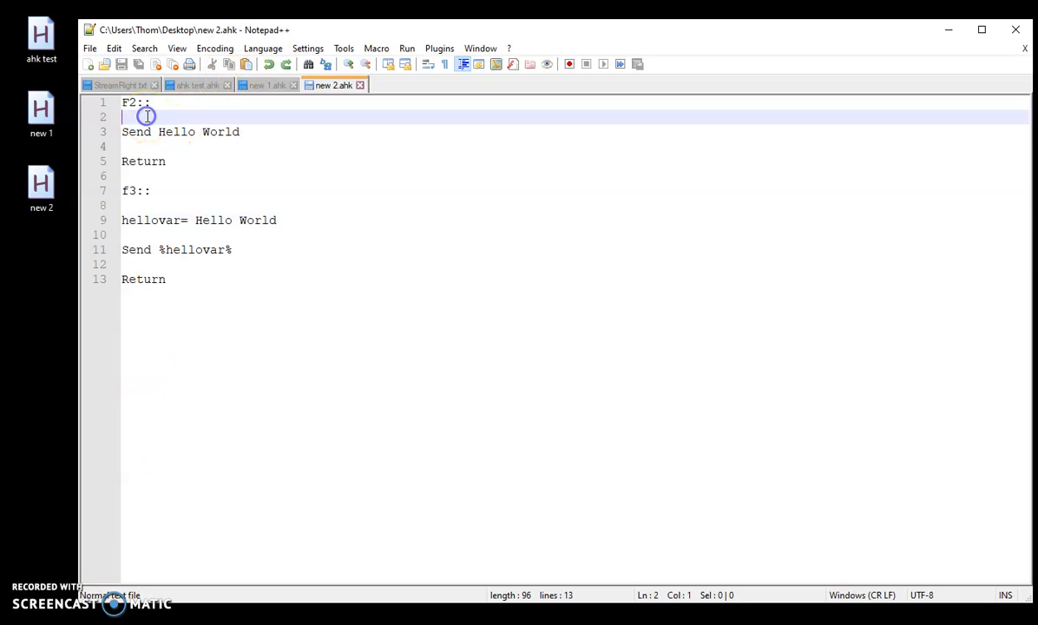
Step: Make the F2 section set clipboard=Hello World and Send ^v instead of the literal text
type("clip")
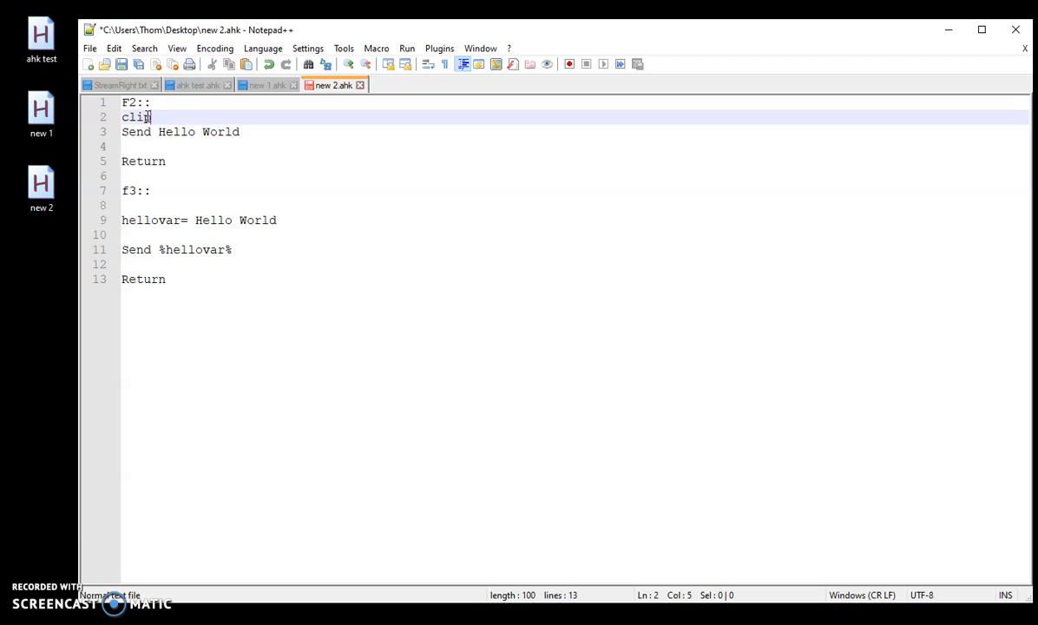
type("pboard=Hello World")
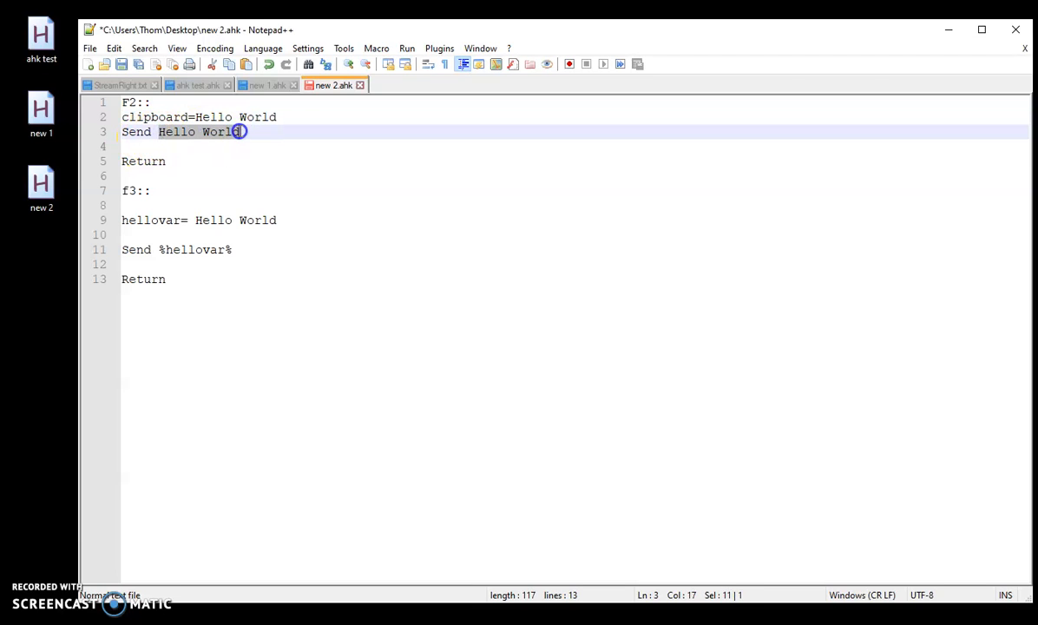
key("Delete")
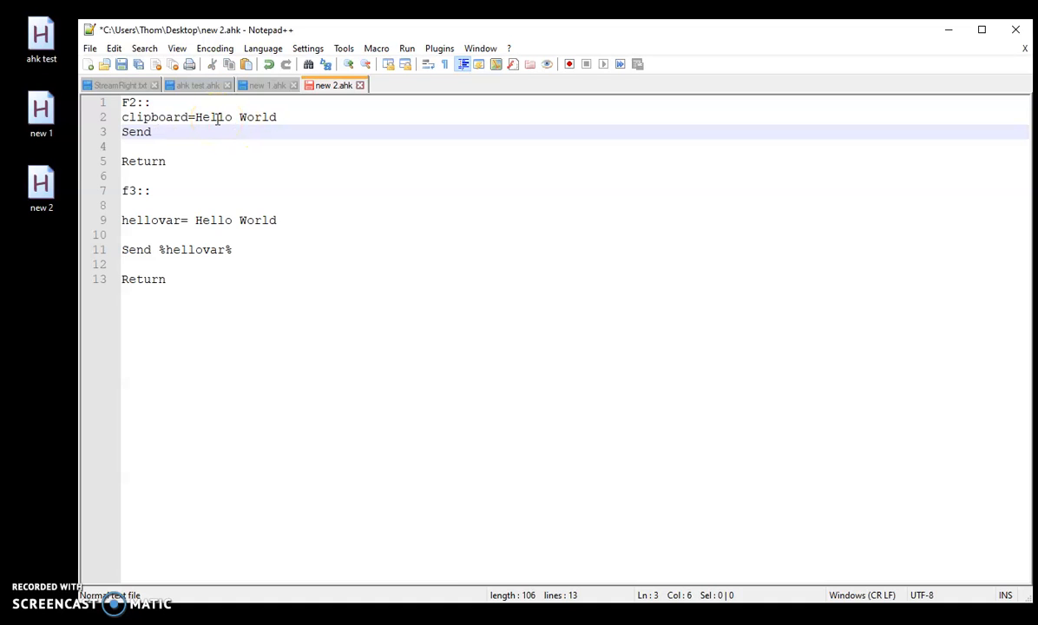
type("^")
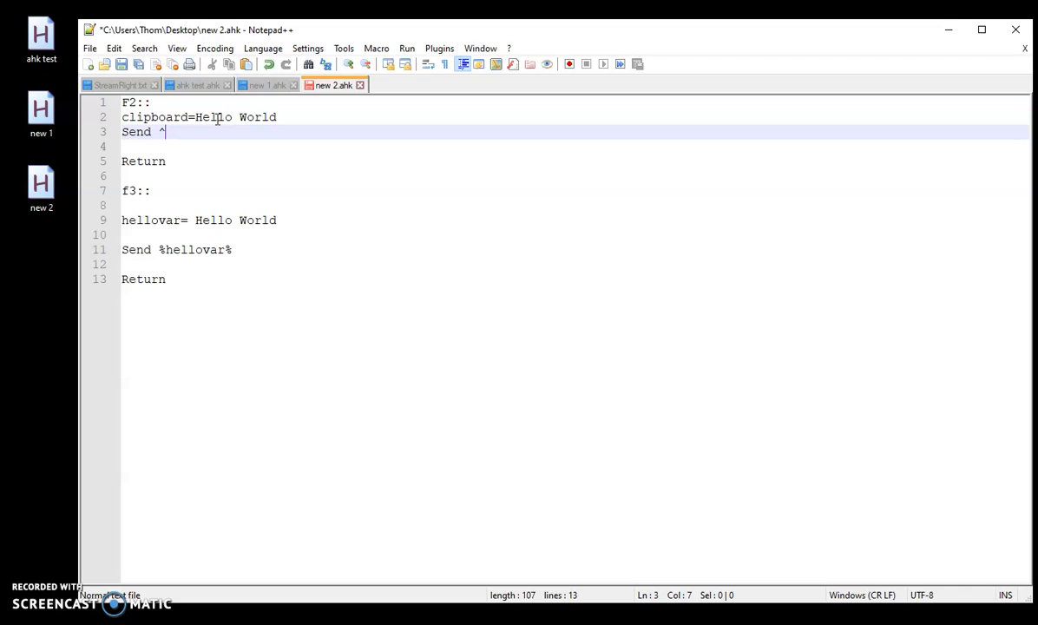
type("v")
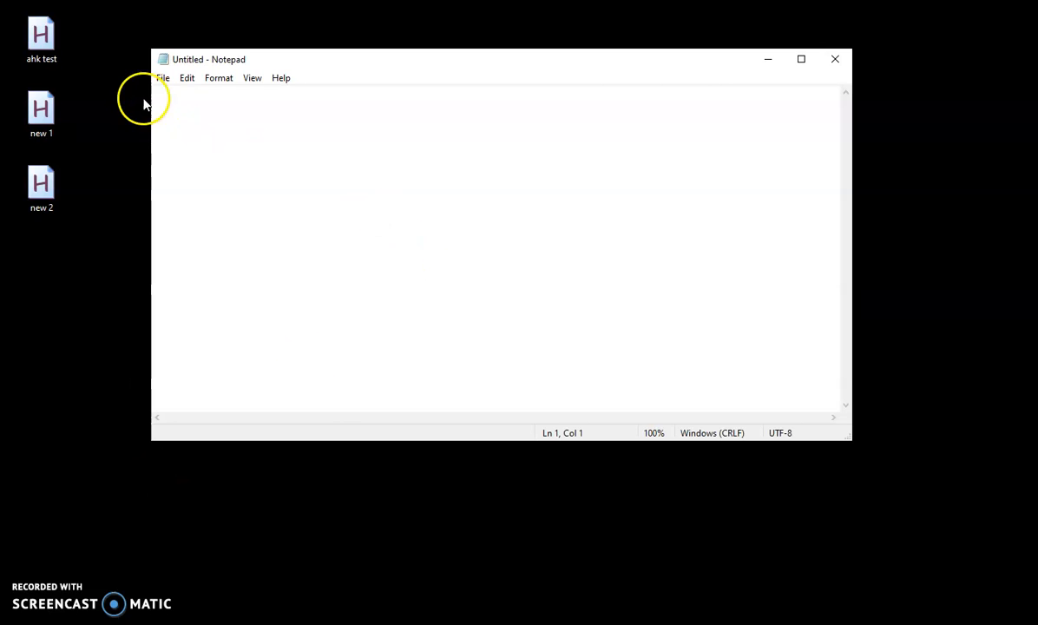
Step: Rerun new 2.ahk replacing the older instance and test F2 in Notepad, which types 2 and Hello World
double_click(42, 187)
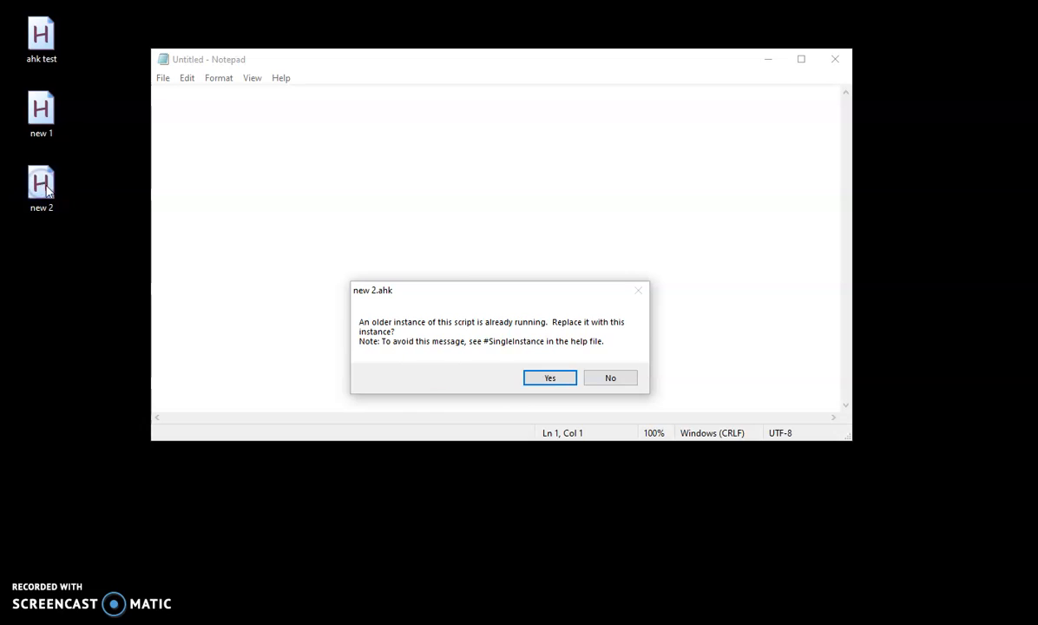
left_click(549, 378)
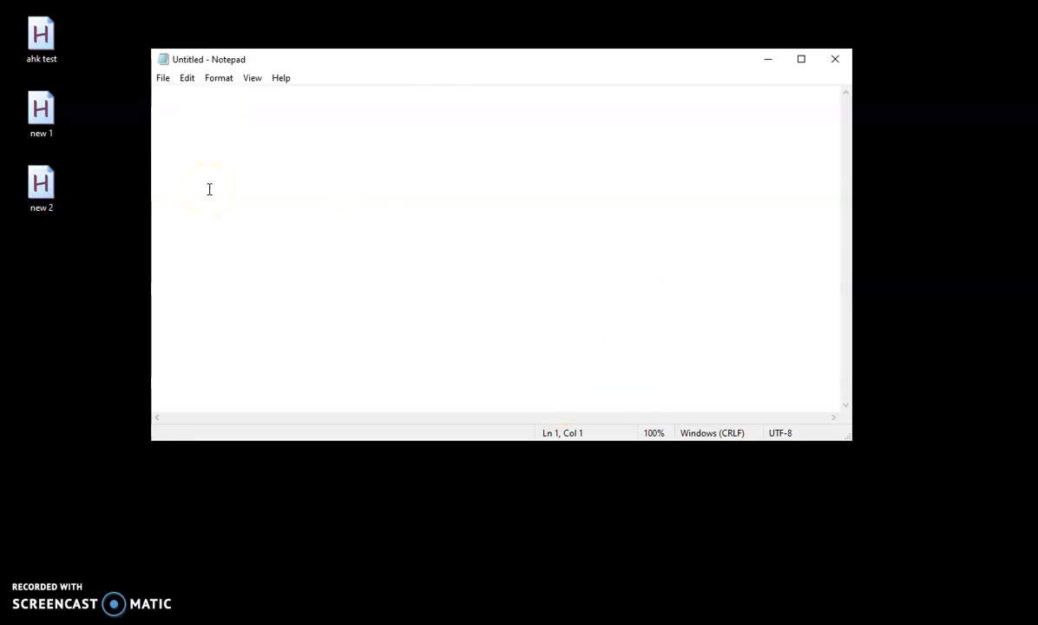
type("2")
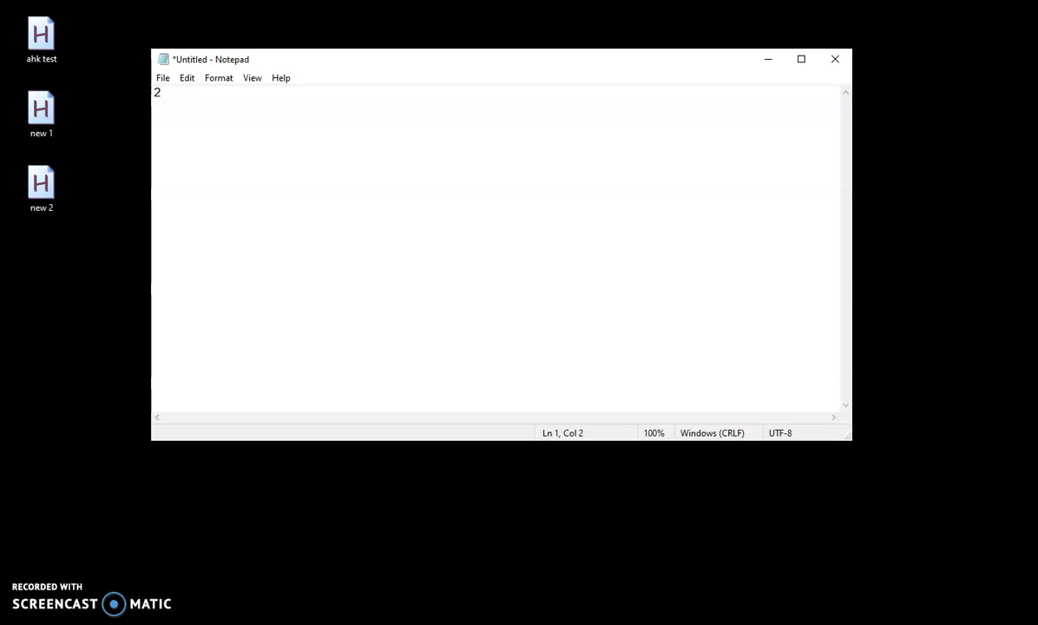
type("Hello World")
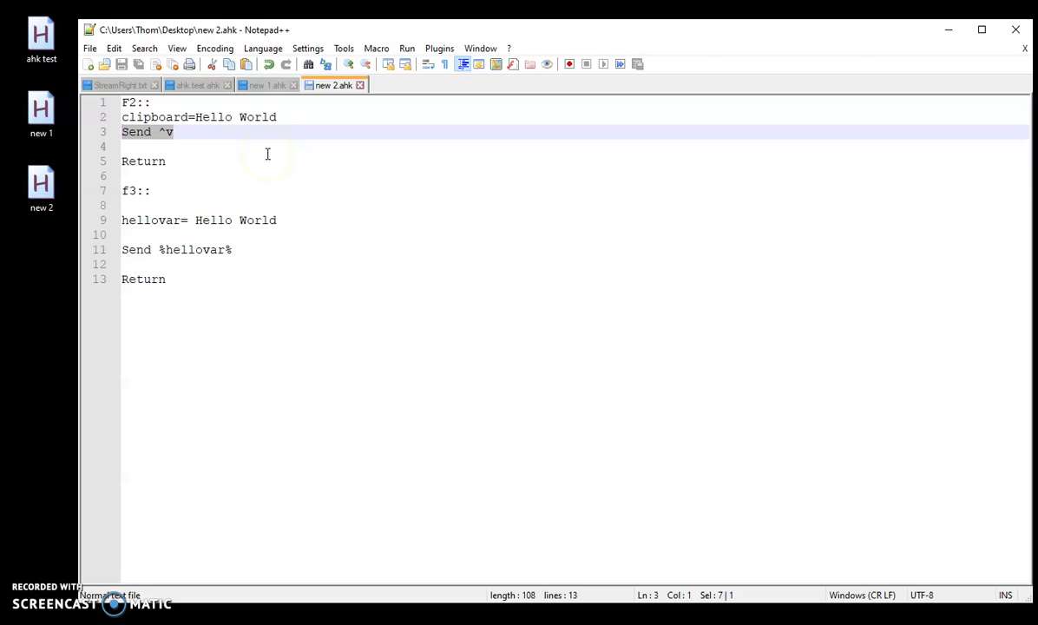
mouse_move(196, 175)
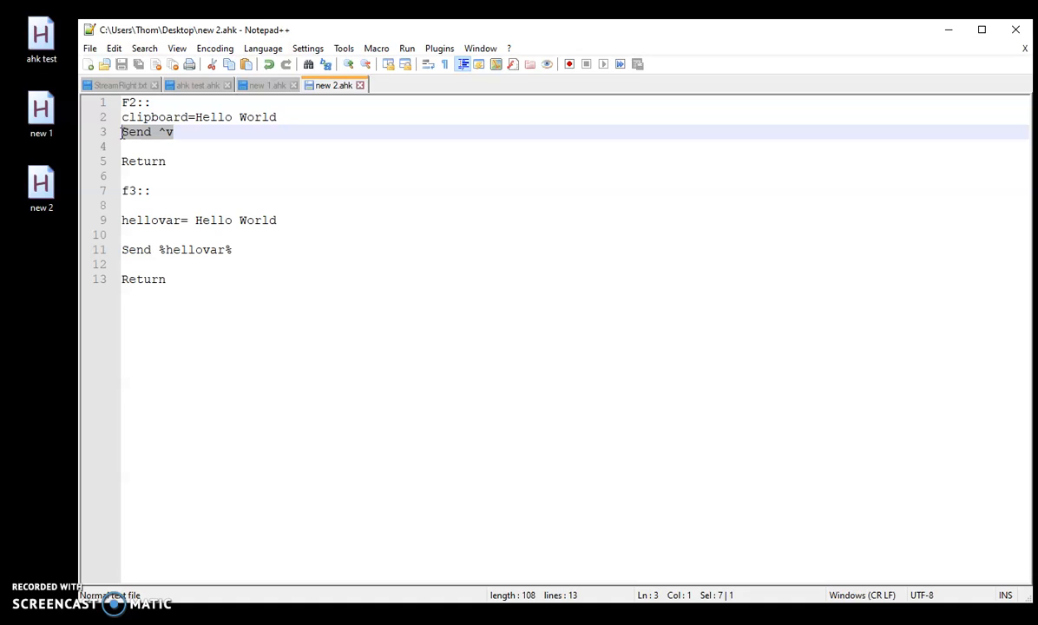
Step: Replace the Send ^v line in the F2 section with click
type("click")
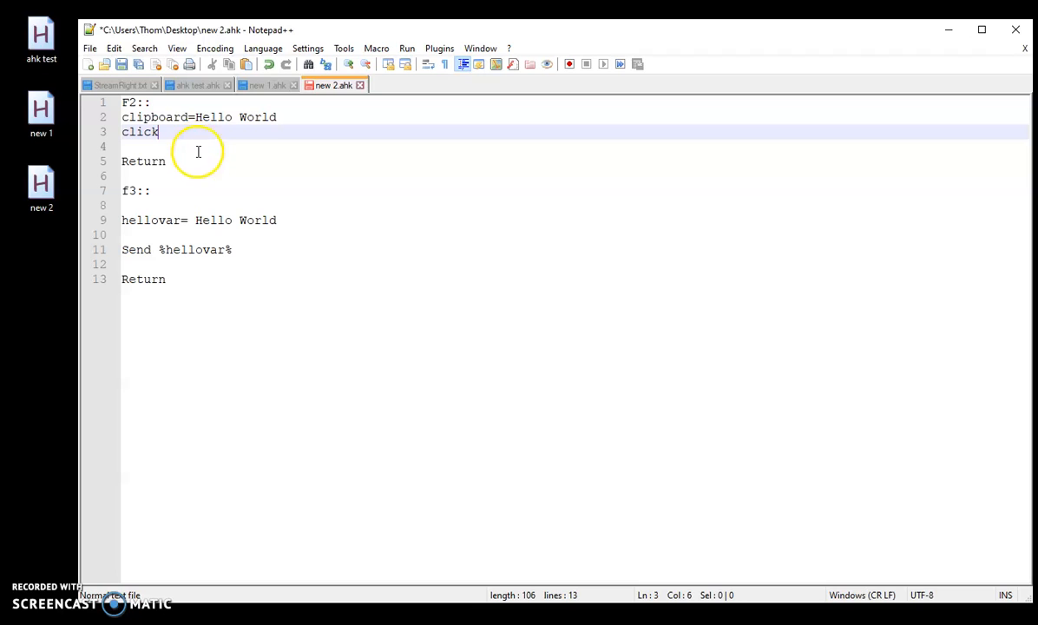
left_click(149, 189)
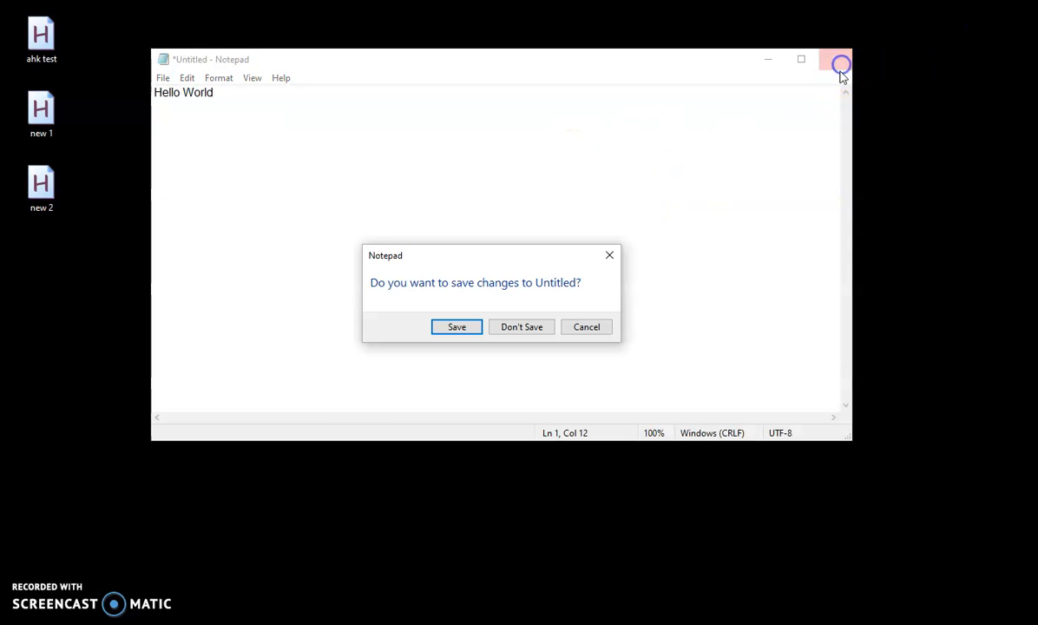
Step: Discard the Hello World test note with Don't Save
left_click(521, 326)
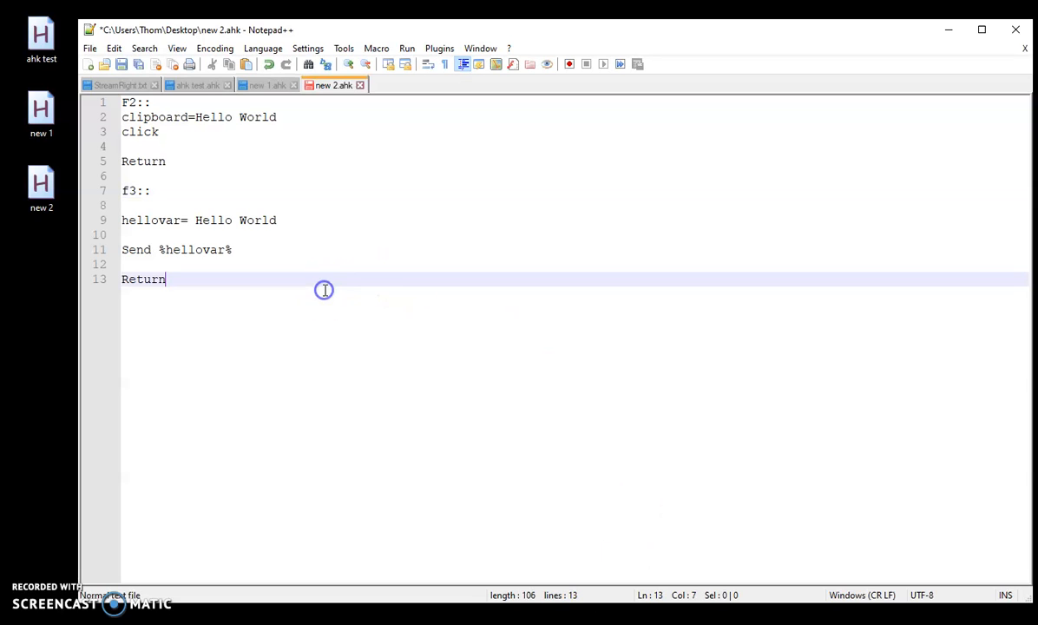
mouse_move(243, 267)
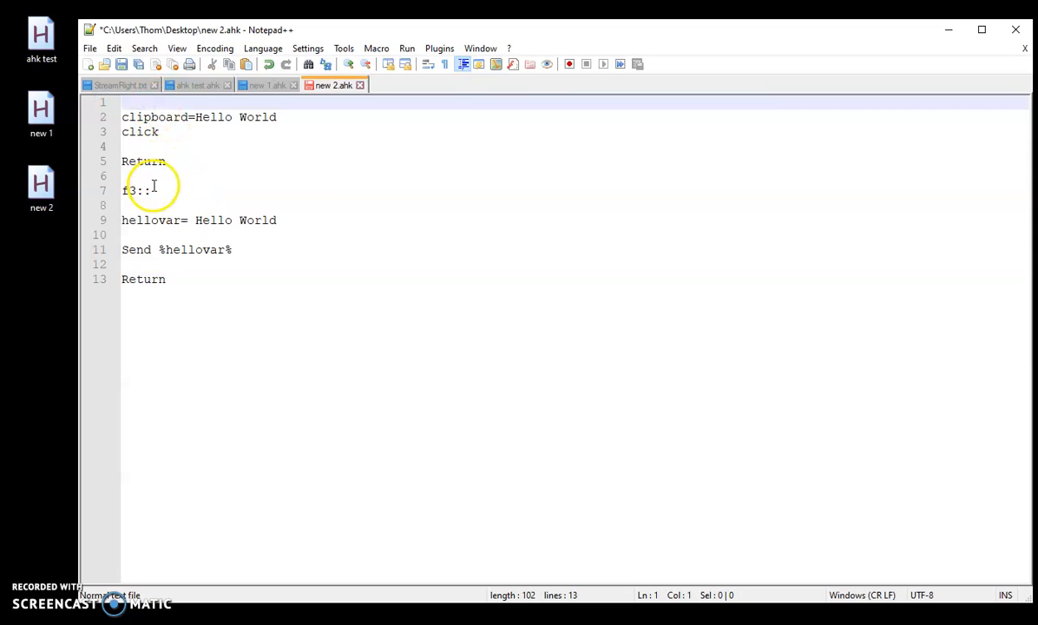
Step: Select the f3:: section through the end of the script for deletion
left_click_drag(122, 189, 174, 271)
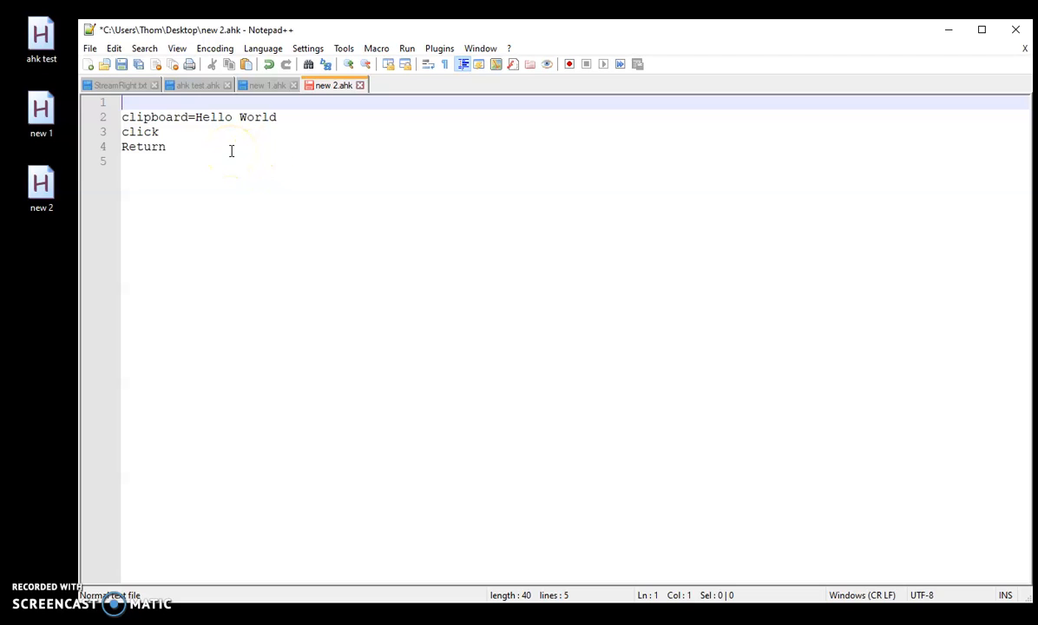
mouse_move(163, 529)
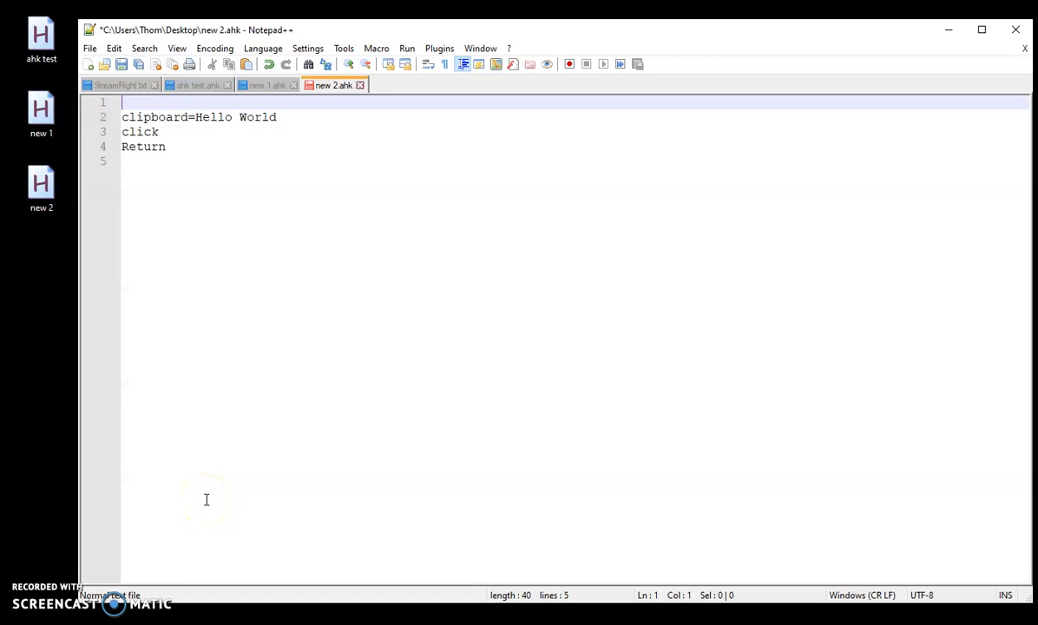
mouse_move(167, 149)
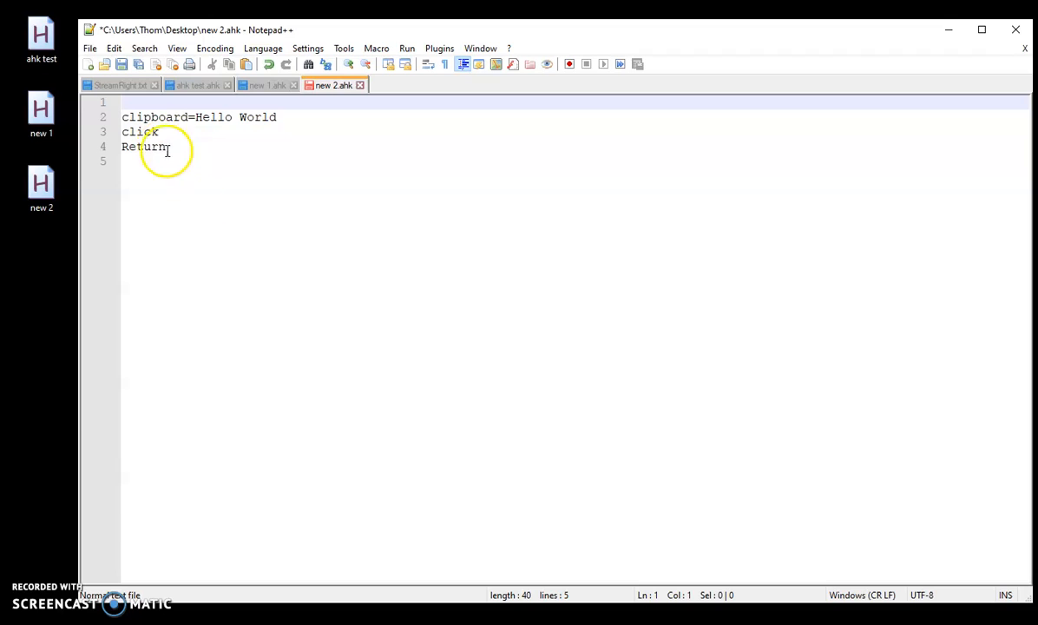